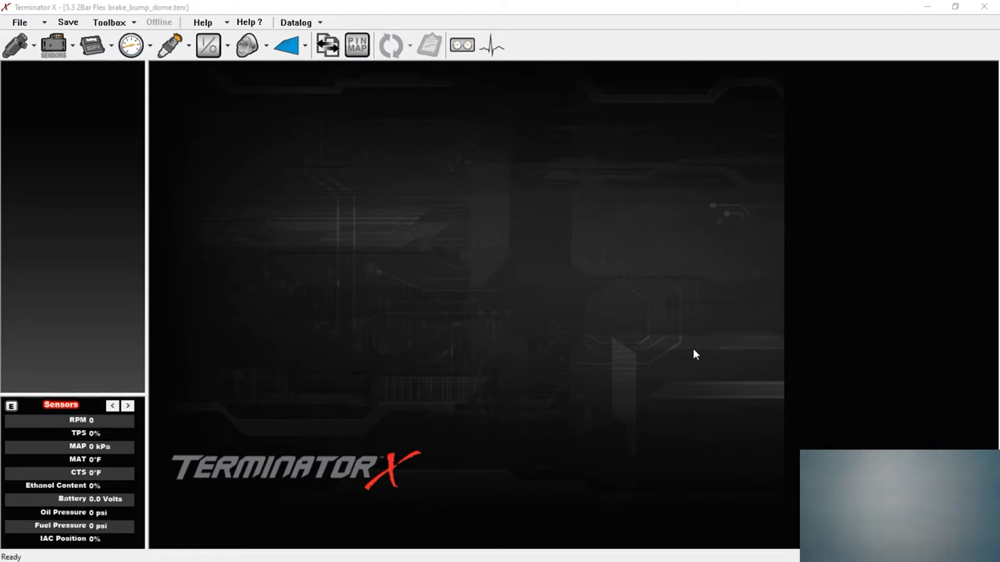
mouse_move(703, 358)
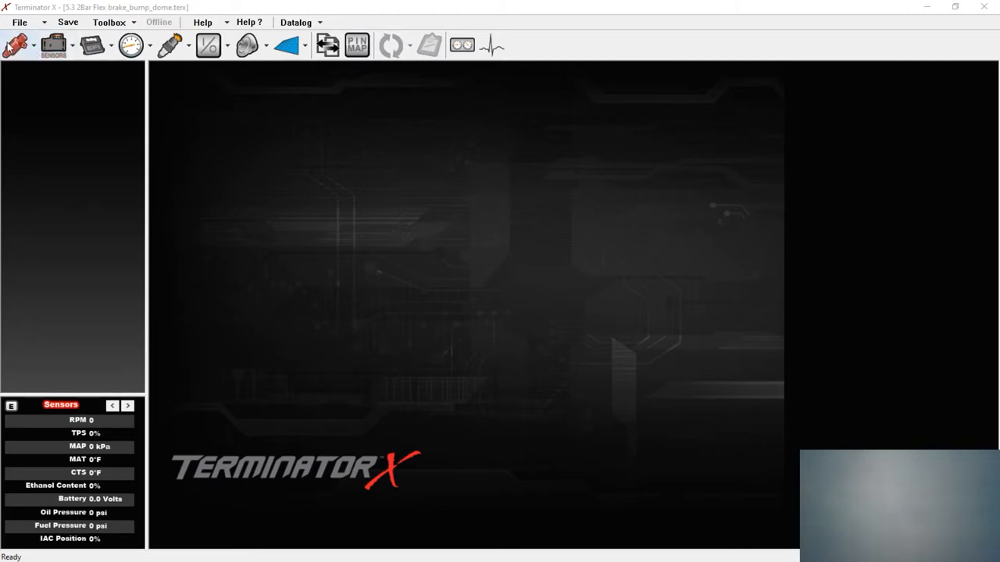
- Show the base fuel volumetric efficiency table (MAP vs engine RPM)
left_click(16, 44)
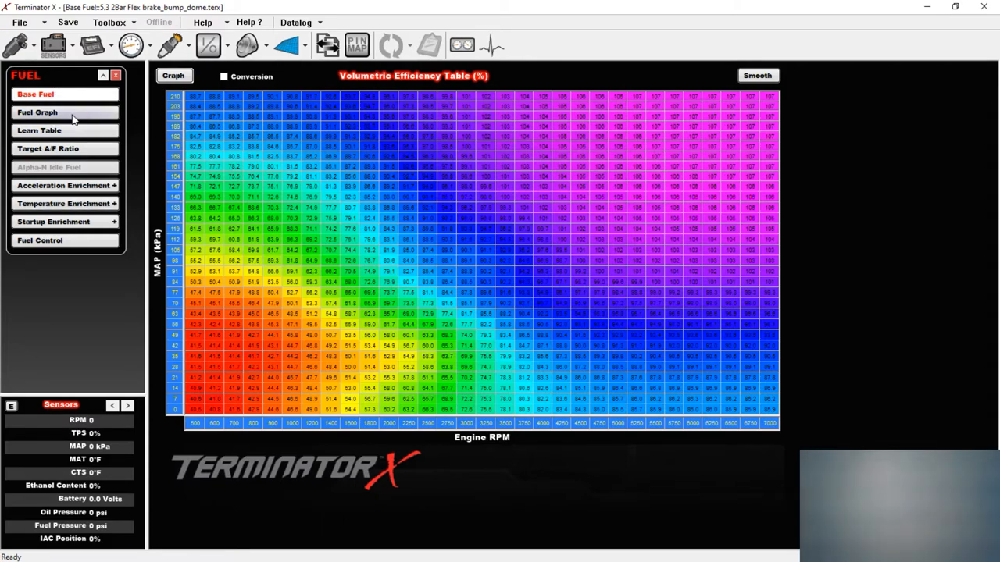
- Show the MAP sensor settings: Holley 2bar type with 0.00 kPa offset
left_click(38, 132)
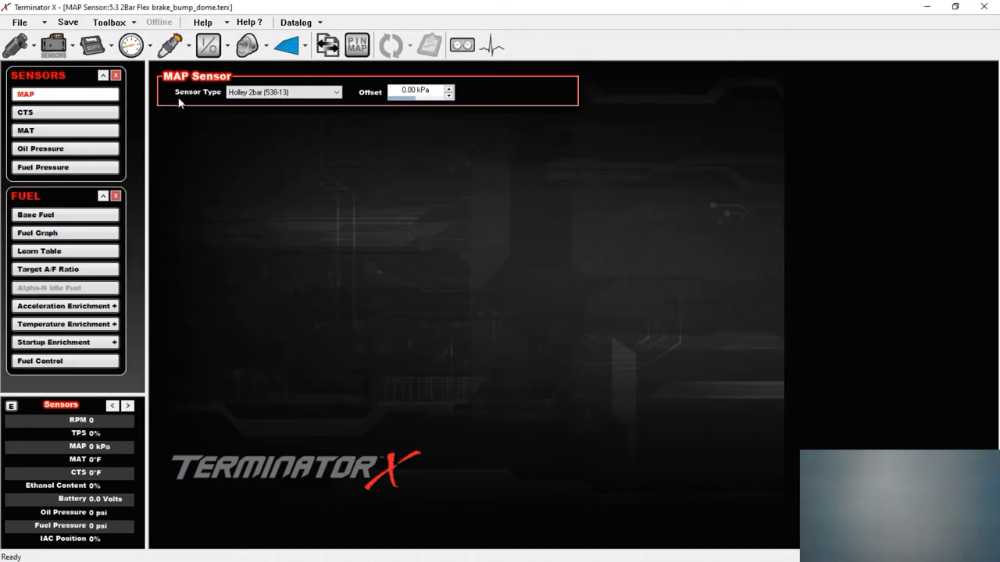
- Review the MAP sensor type list, then the CTS, MAT and oil pressure sensor settings
left_click(285, 92)
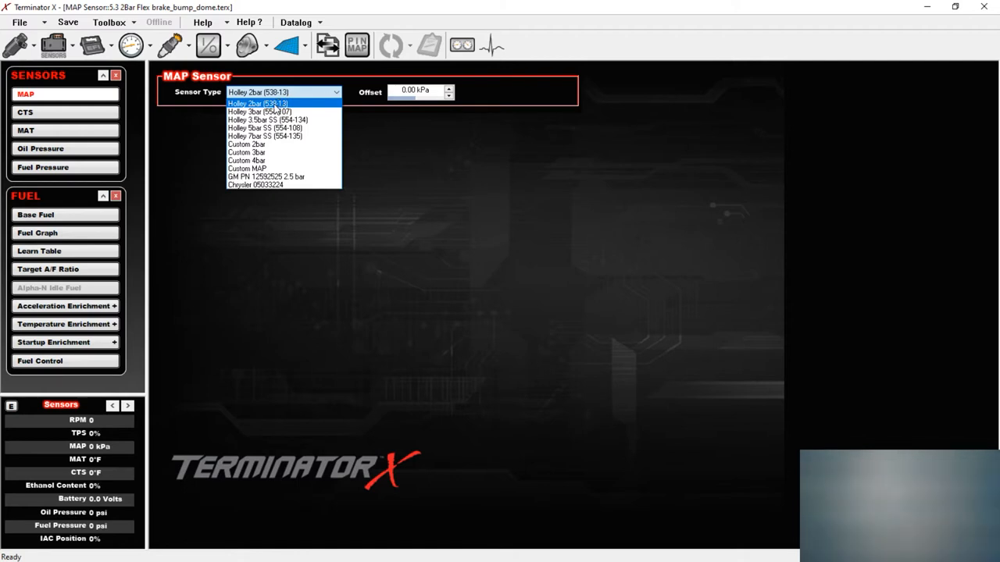
left_click(25, 112)
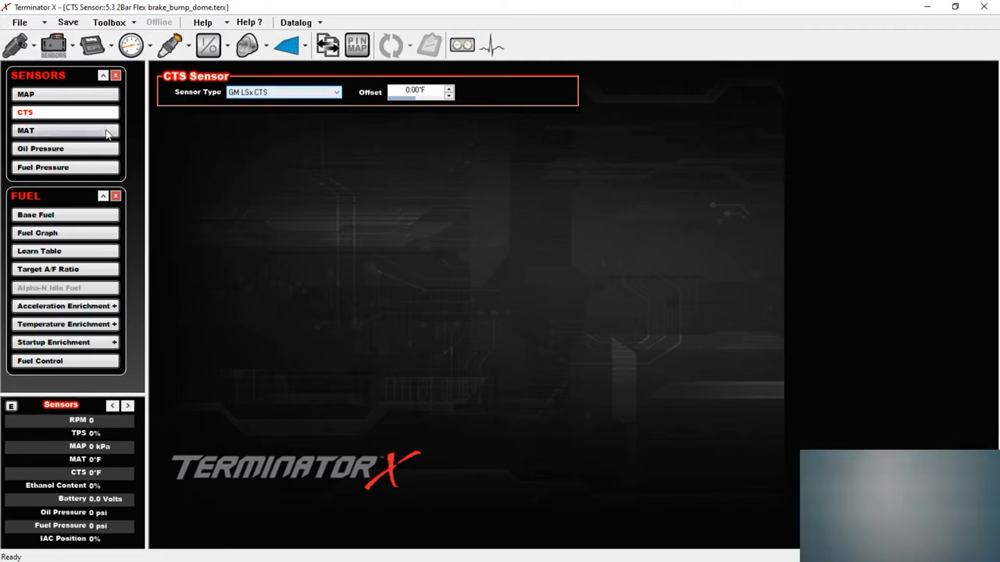
left_click(25, 131)
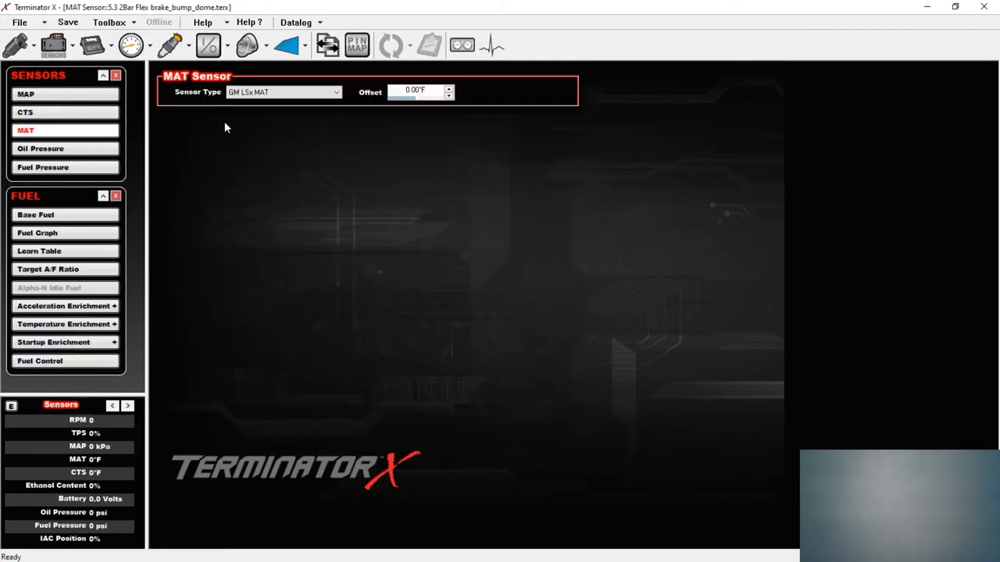
mouse_move(240, 123)
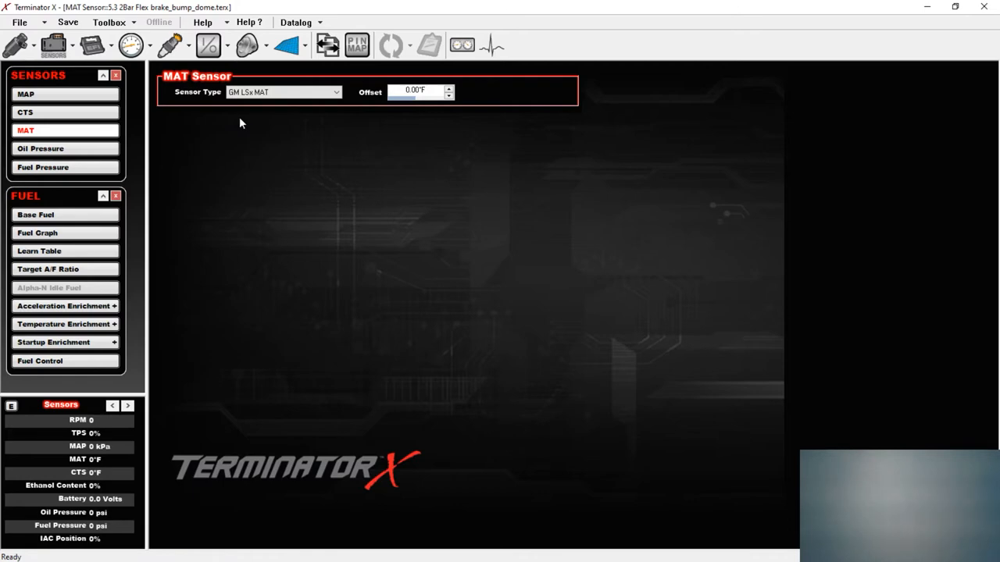
mouse_move(258, 112)
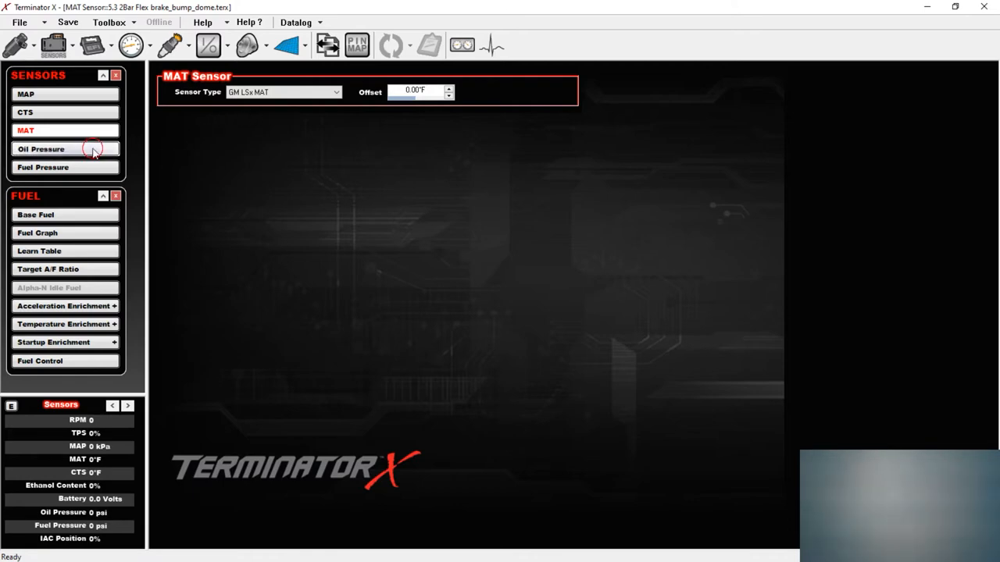
left_click(43, 165)
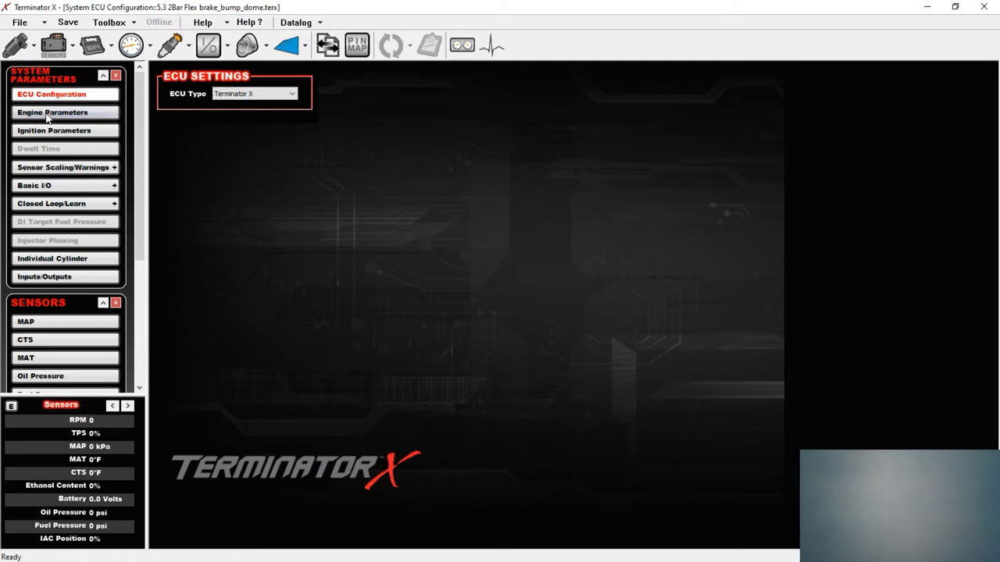
- Show the engine parameters: 8 cylinders, 325 displacement, gasoline, multiport, 88.9 lb/hr injectors
left_click(53, 113)
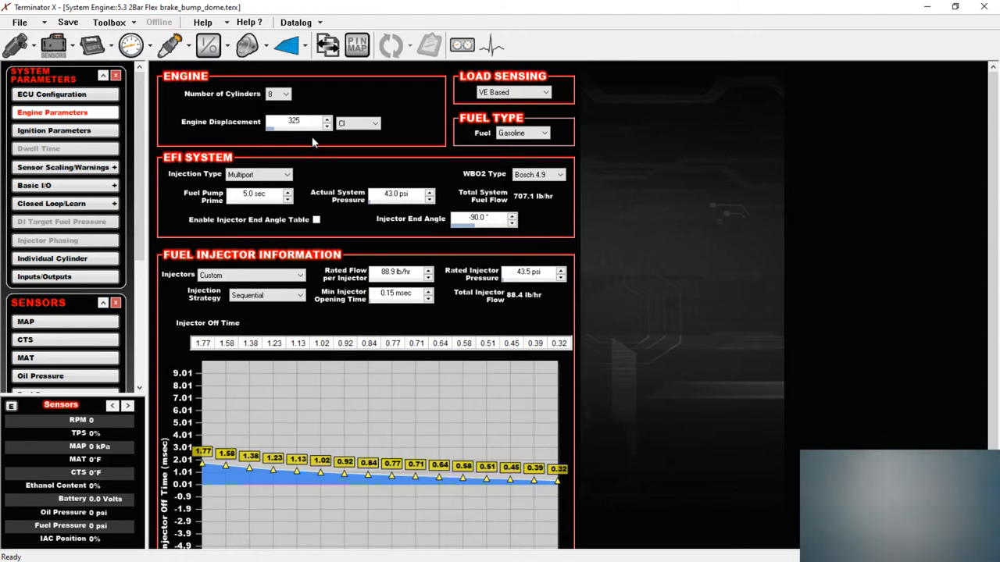
mouse_move(312, 143)
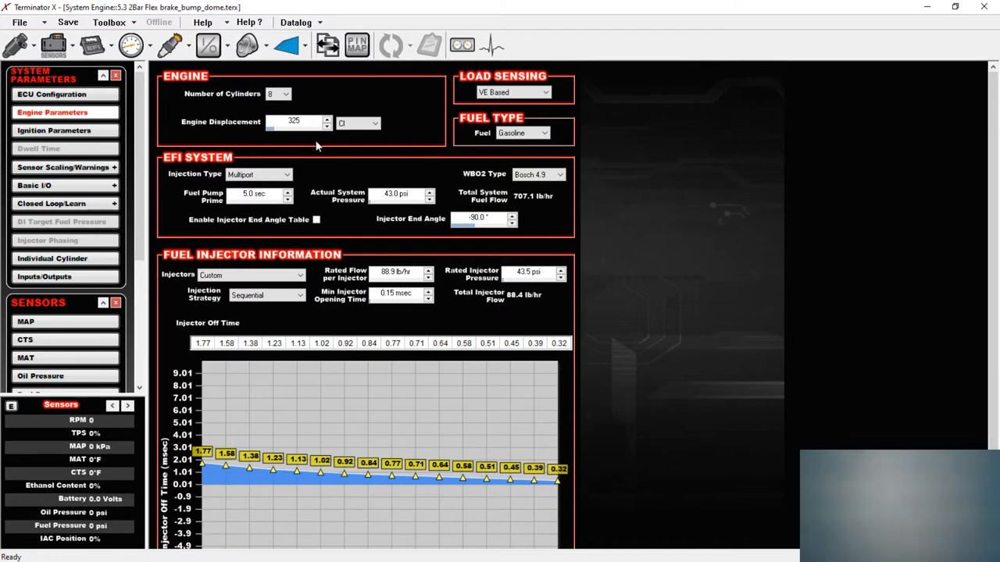
mouse_move(331, 142)
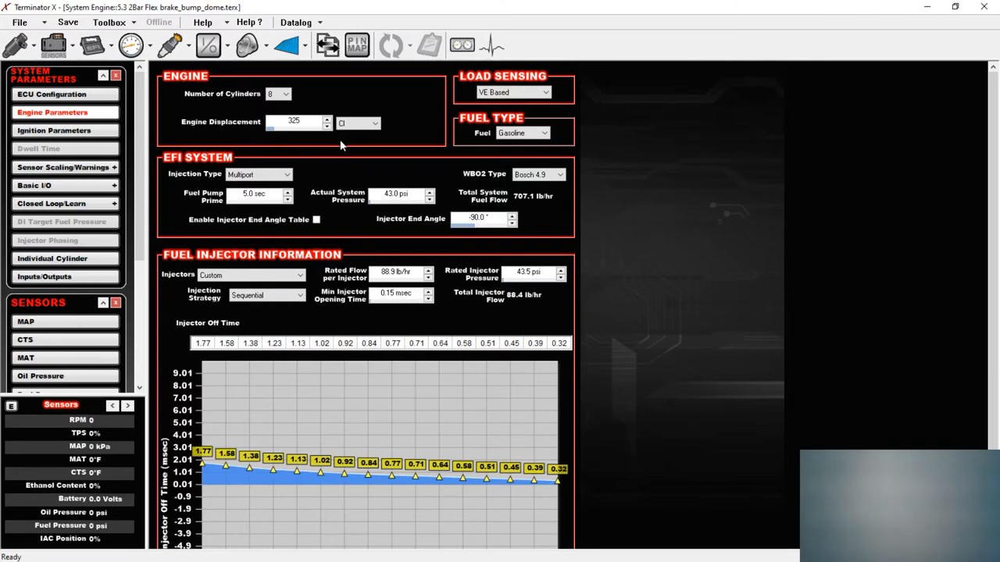
mouse_move(461, 153)
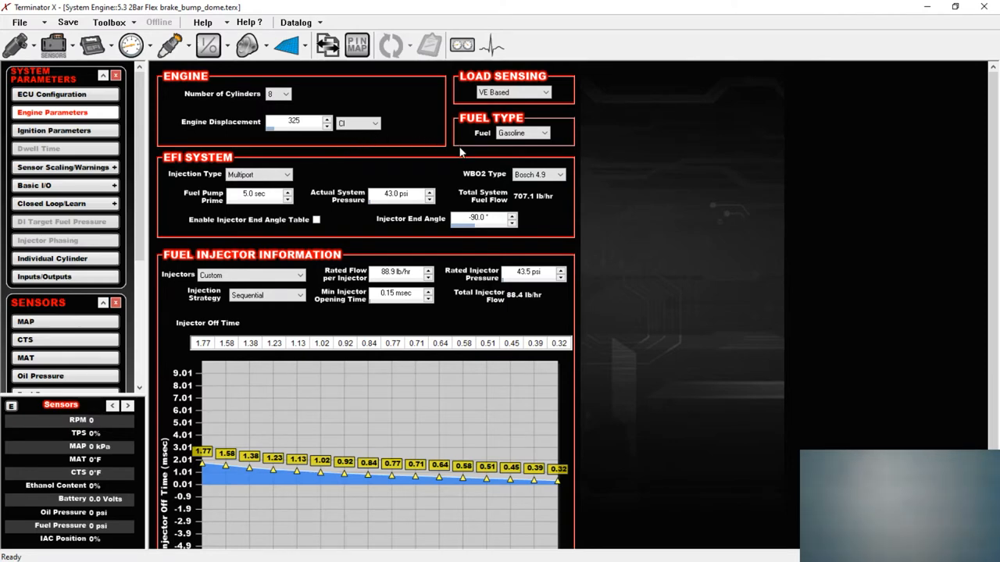
mouse_move(581, 189)
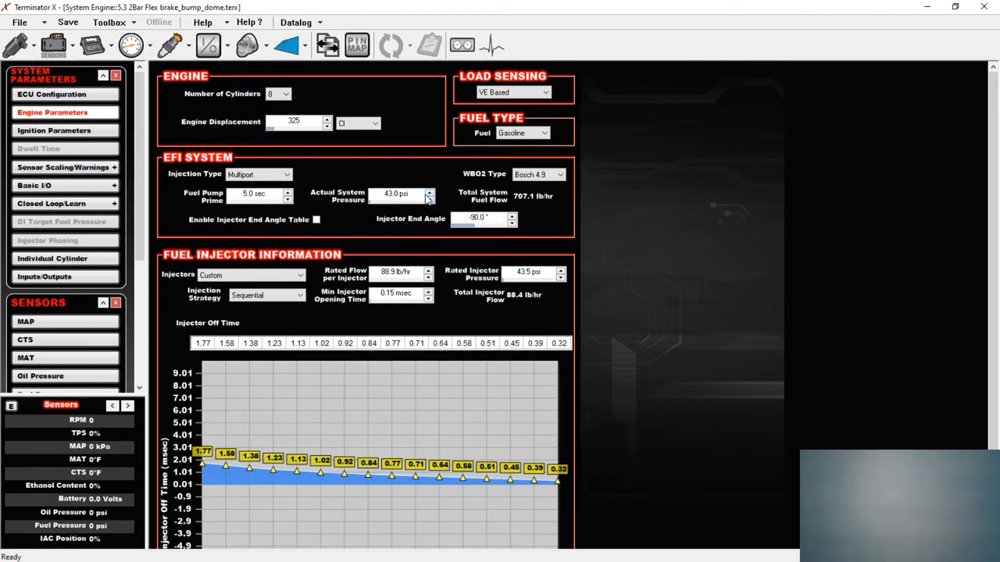
mouse_move(434, 174)
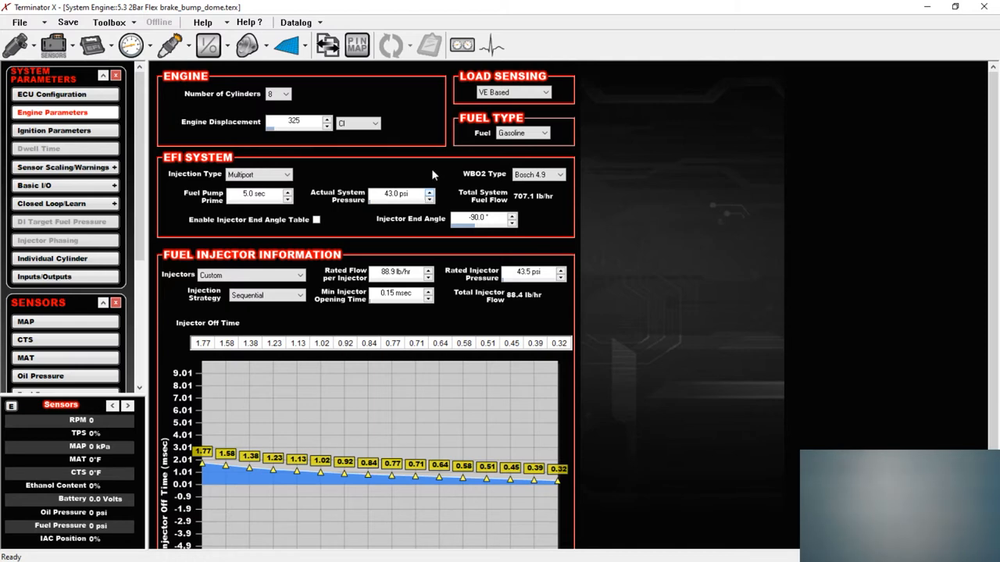
mouse_move(326, 283)
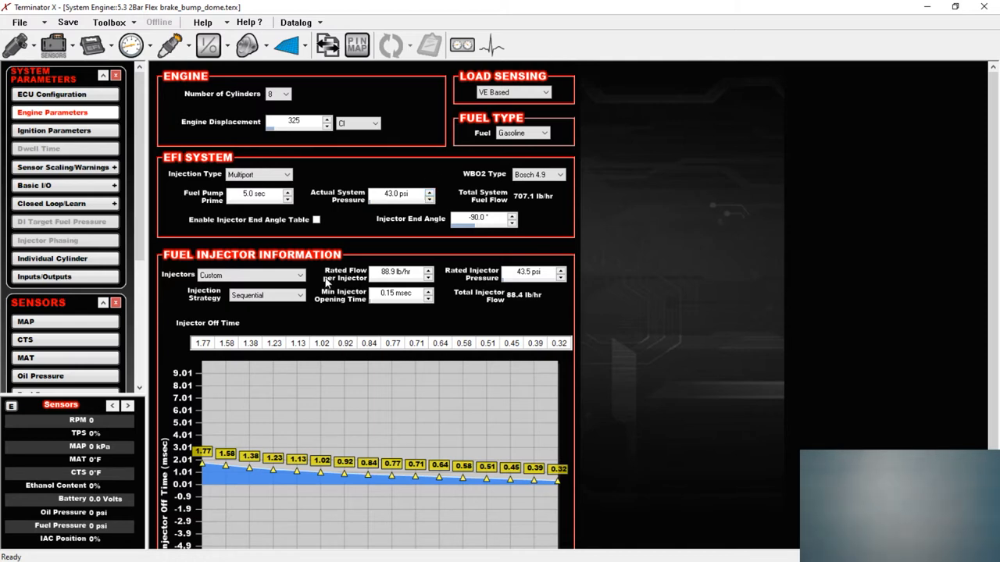
mouse_move(325, 284)
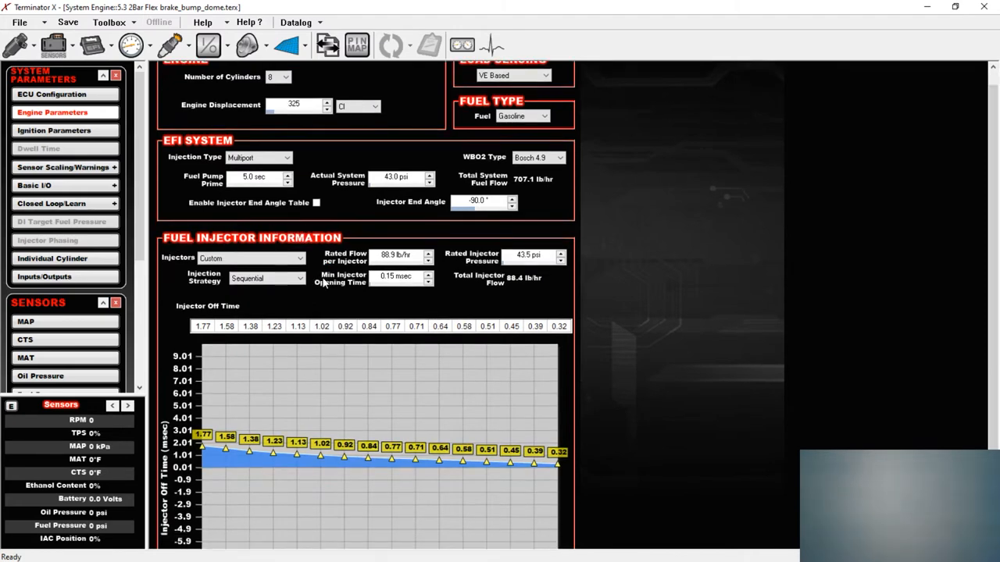
- Review the injector fields, then show the GM LSx 24 tooth ignition, knock and firing order settings
scroll("down", 3)
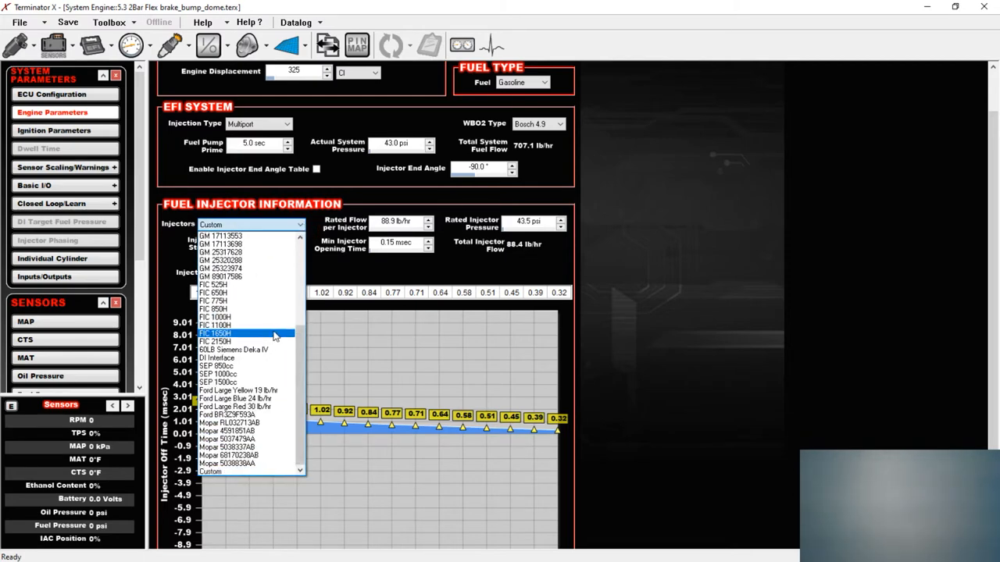
mouse_move(260, 309)
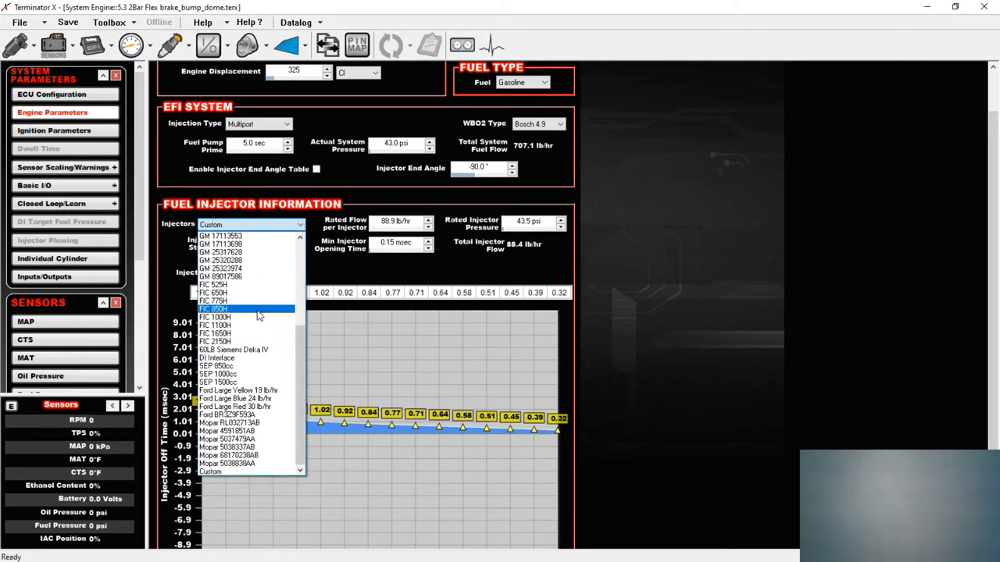
mouse_move(266, 313)
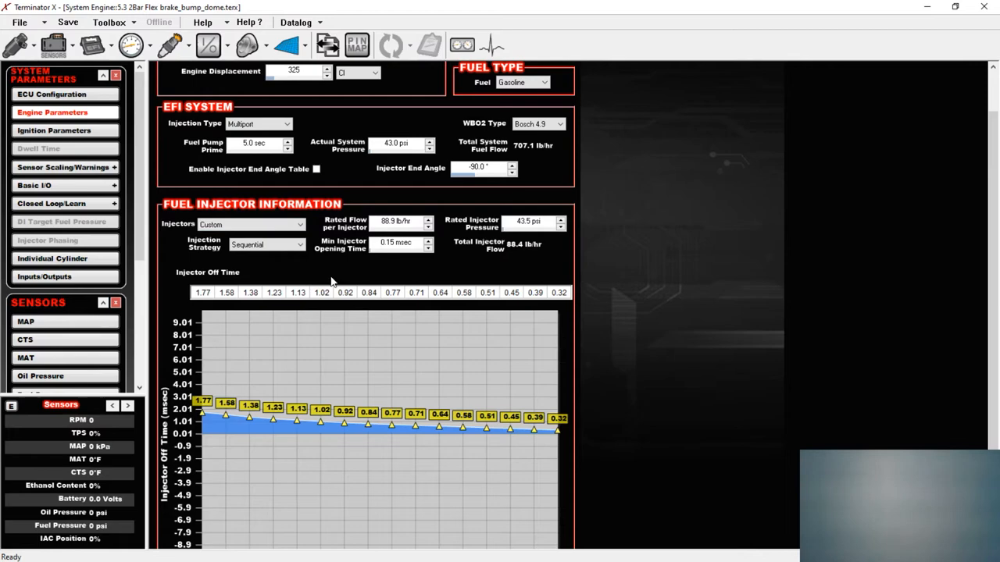
scroll("down", 3)
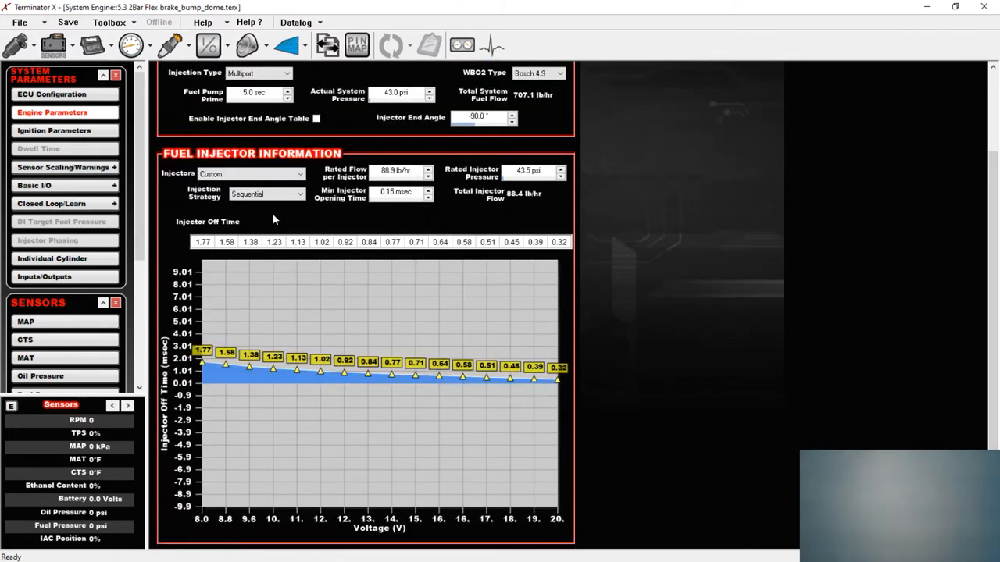
mouse_move(300, 218)
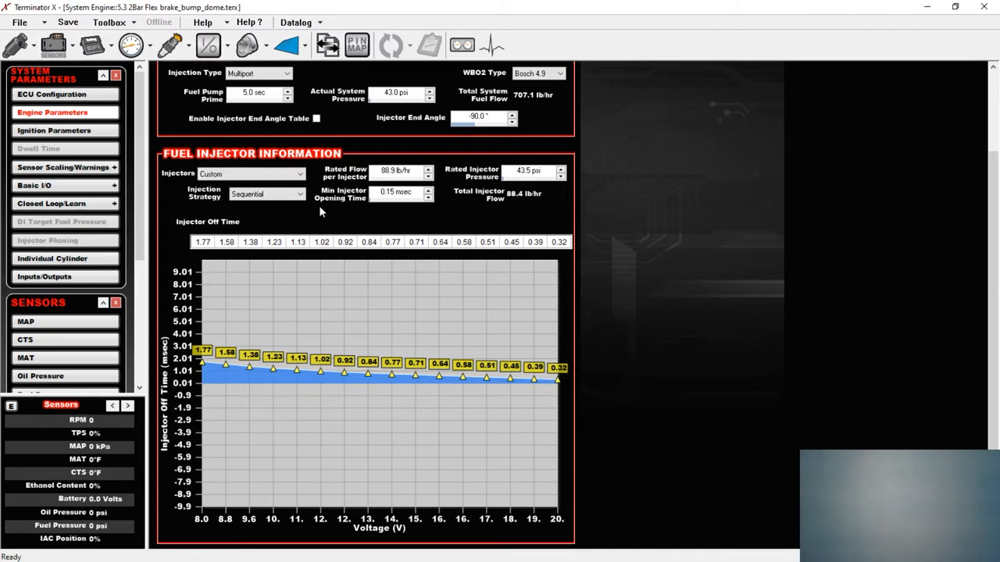
mouse_move(305, 213)
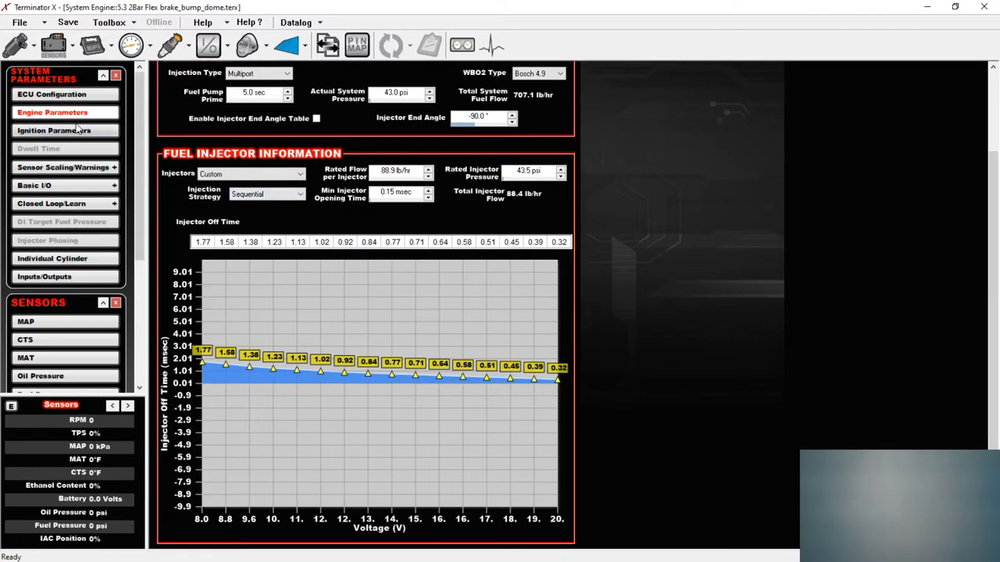
left_click(53, 130)
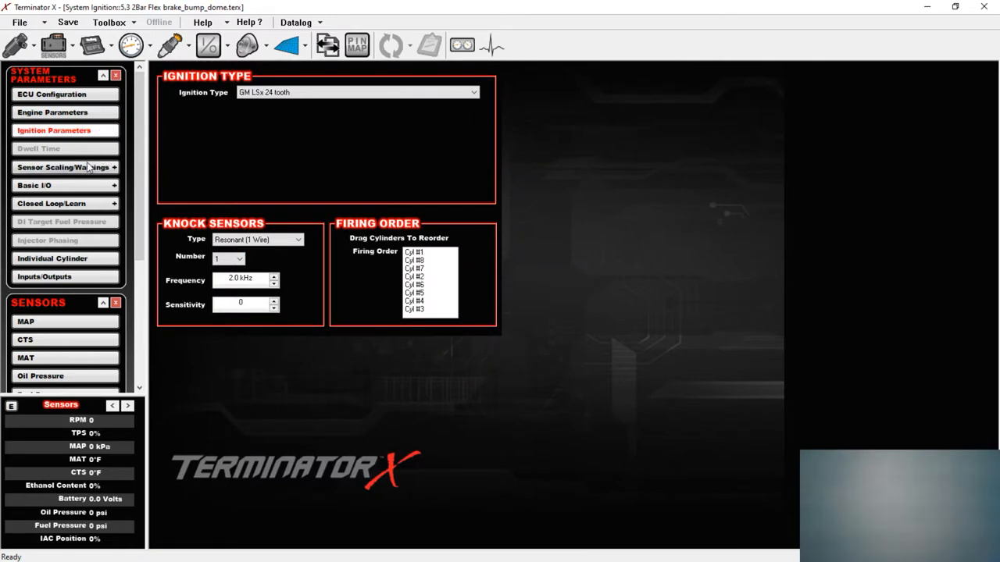
- Review Basic I/O staging settings, then show closed loop with compensation limits of 50
left_click(34, 184)
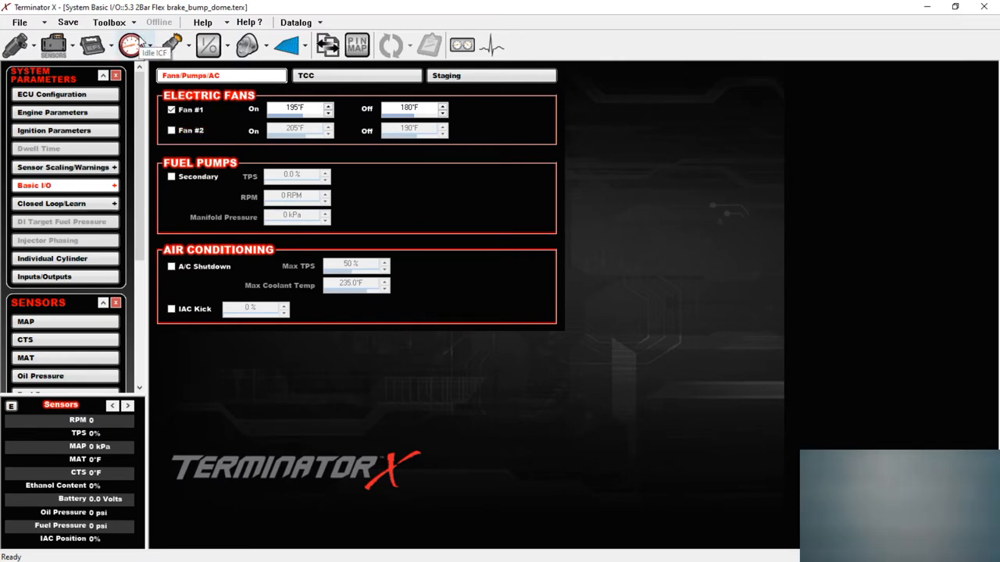
mouse_move(248, 284)
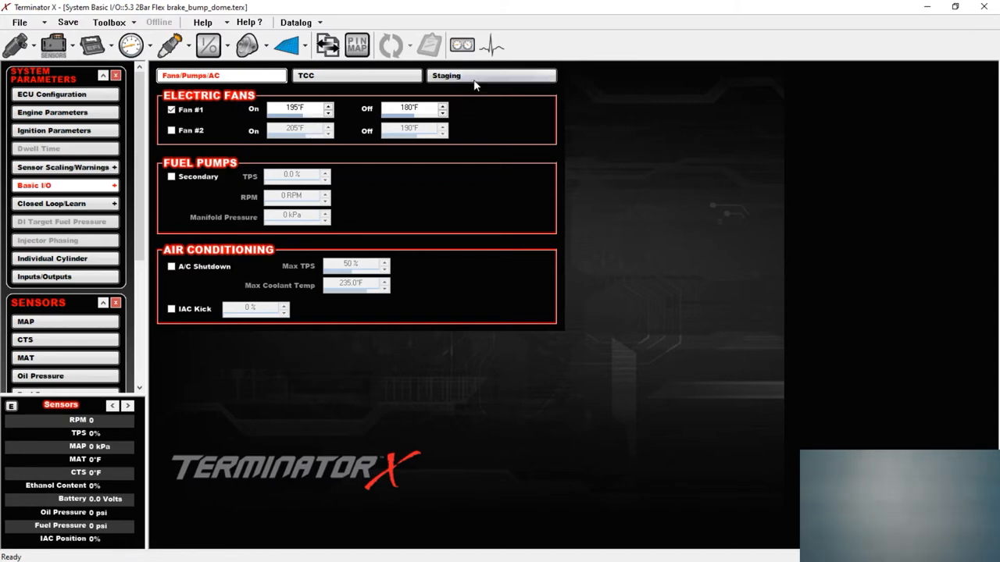
left_click(447, 75)
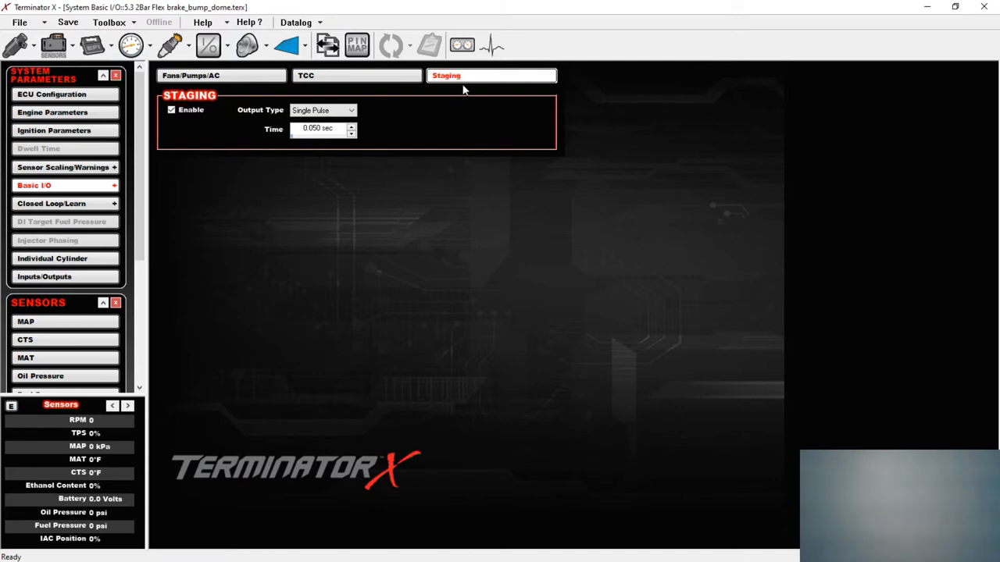
left_click(50, 203)
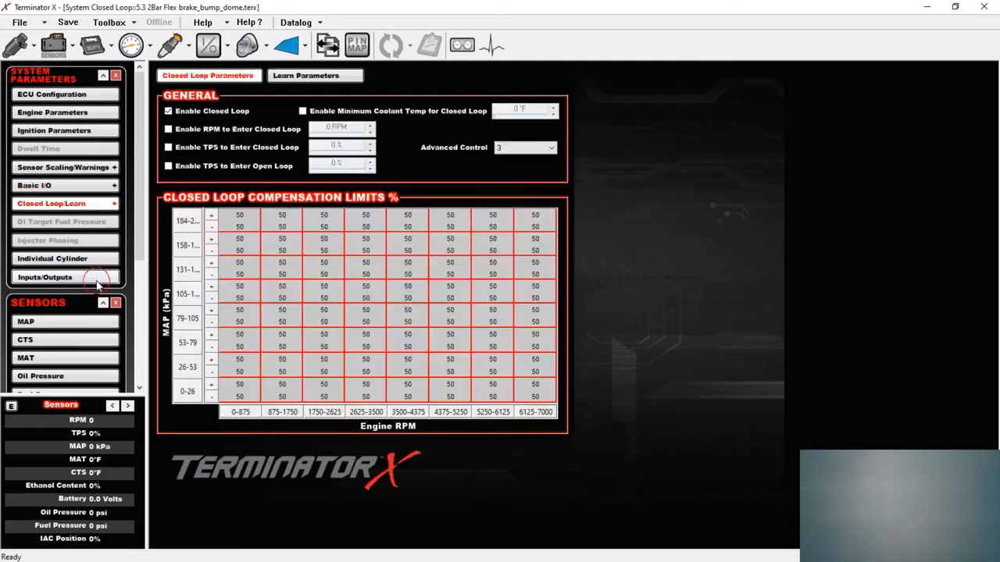
- Show the ECU inputs/outputs pin map with staging, fan and injector driver pins
left_click(44, 277)
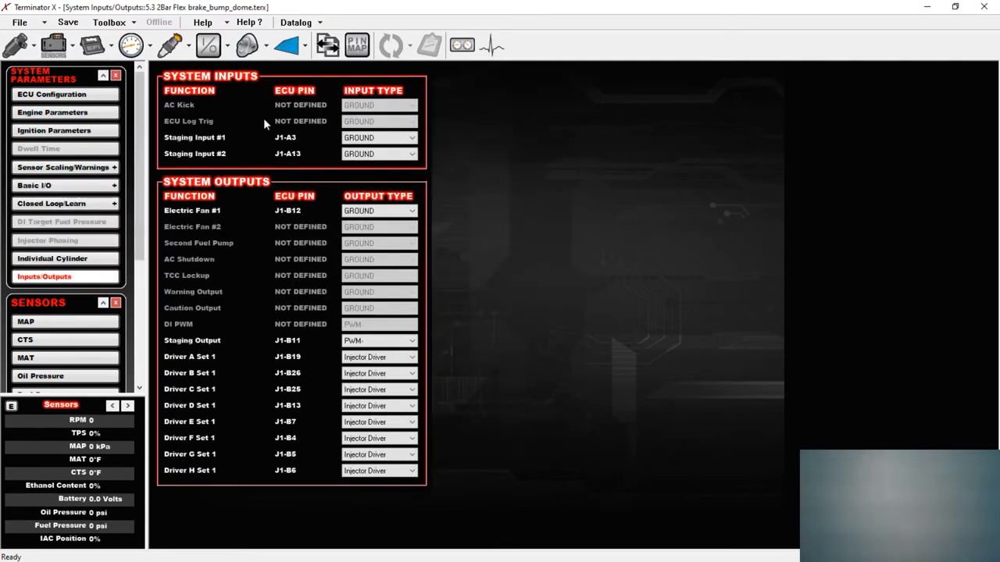
left_click(378, 137)
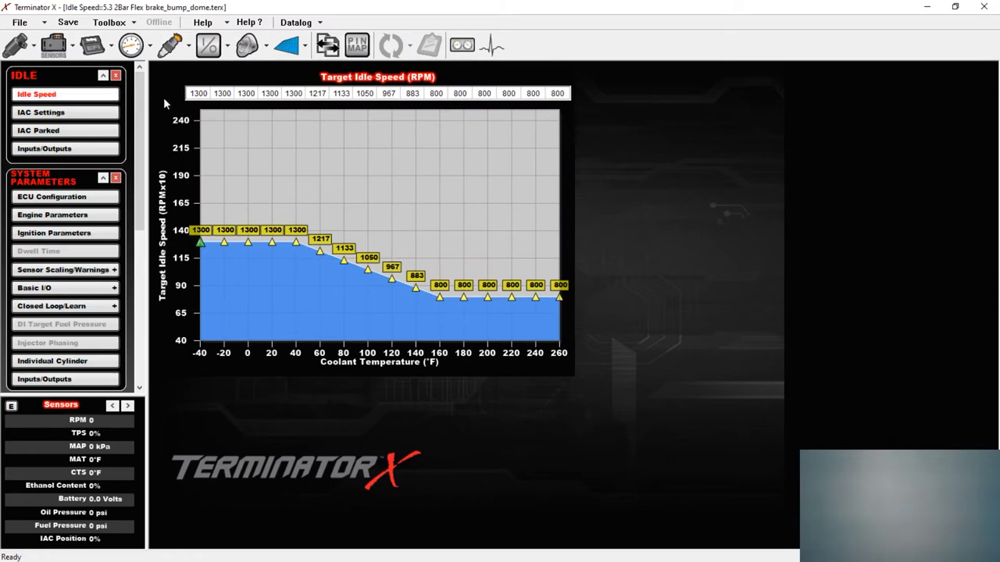
mouse_move(170, 122)
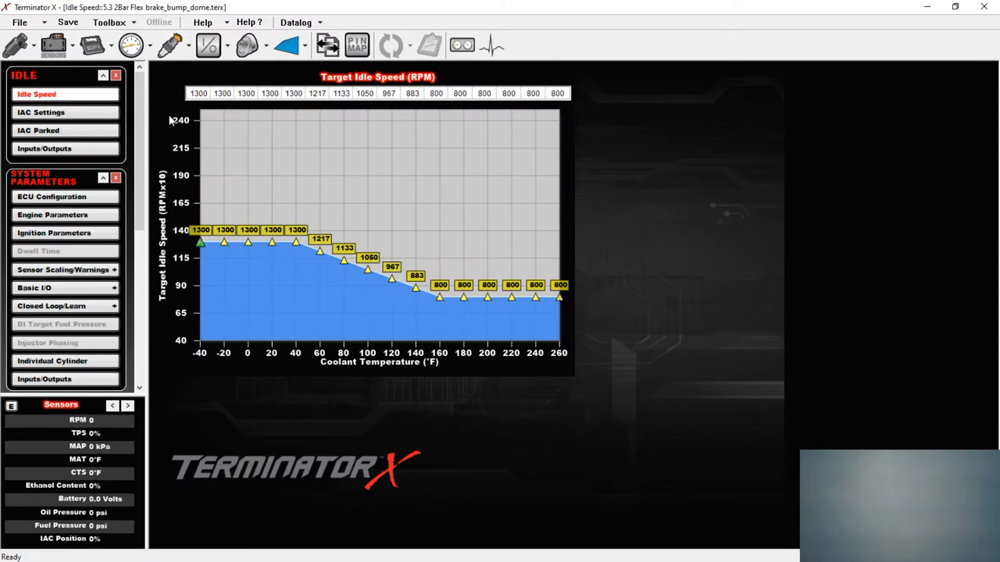
mouse_move(159, 128)
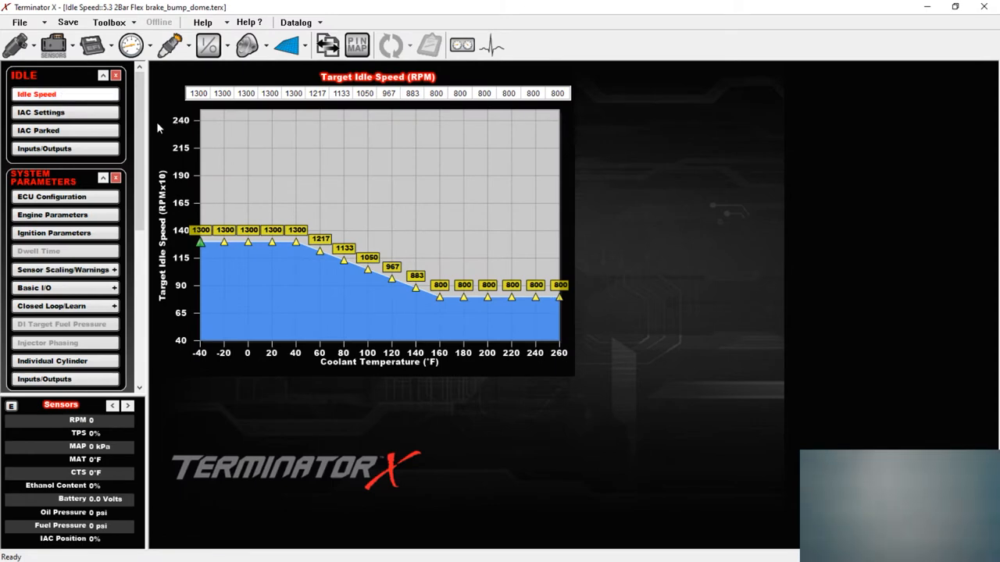
mouse_move(172, 129)
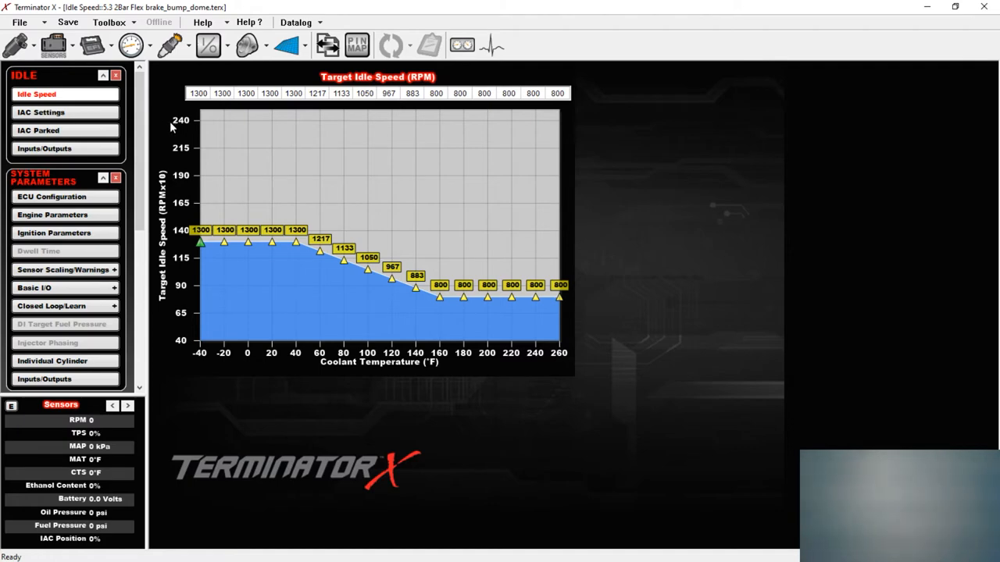
mouse_move(169, 127)
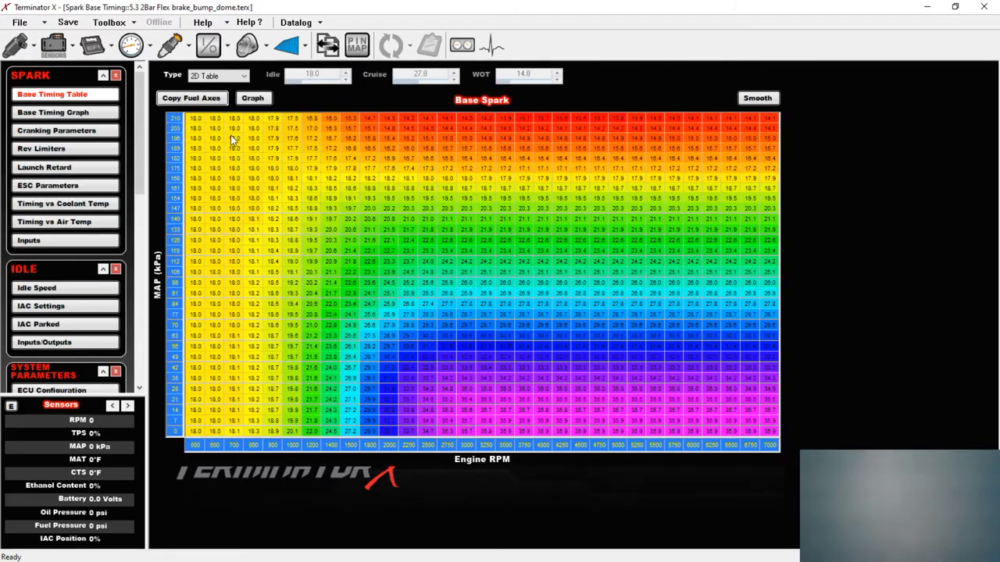
mouse_move(278, 150)
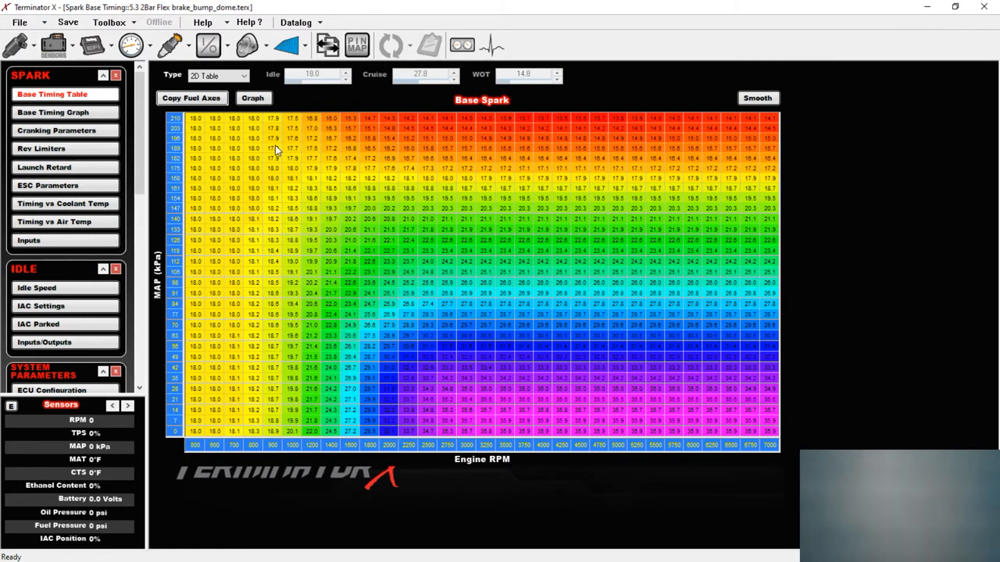
mouse_move(334, 182)
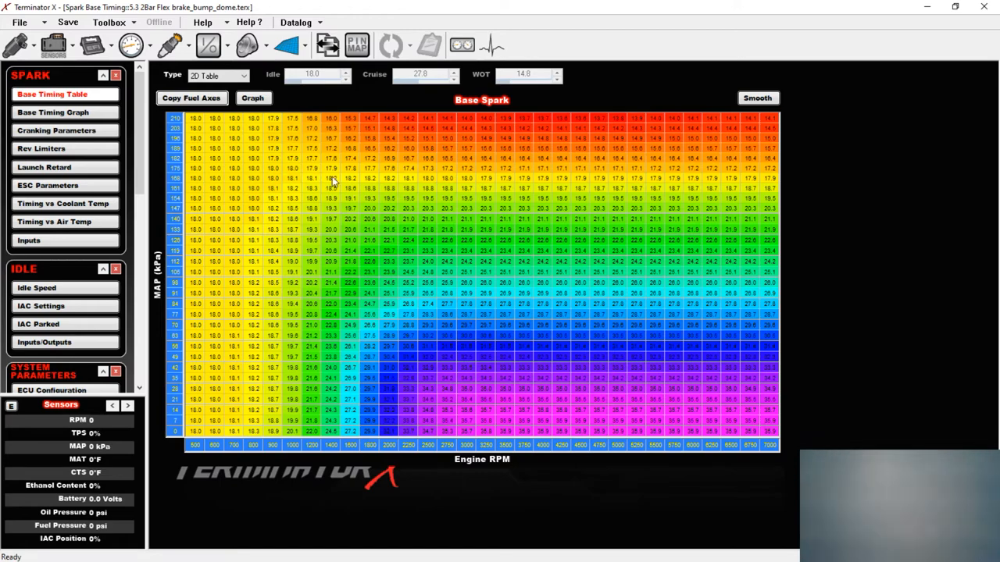
mouse_move(366, 198)
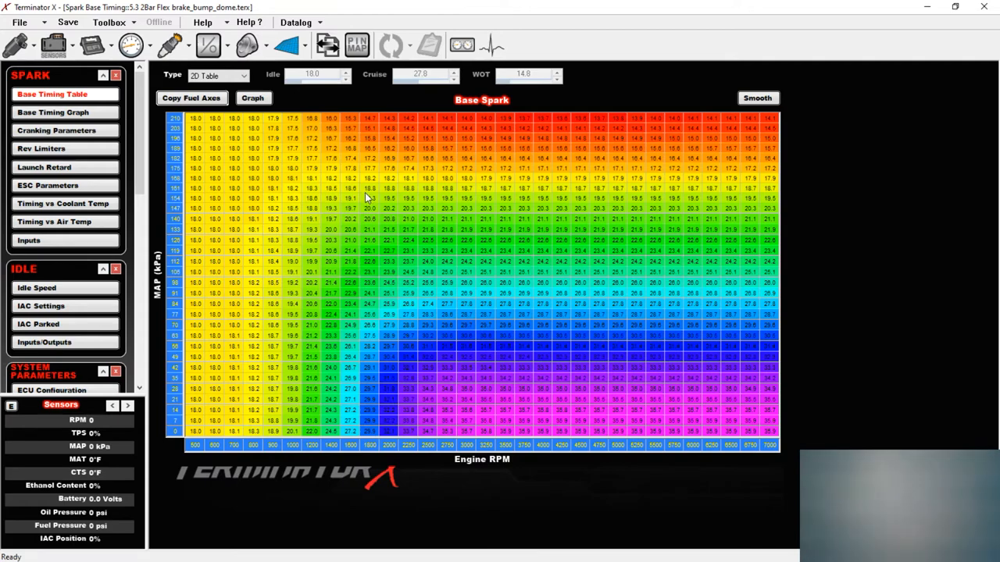
mouse_move(367, 195)
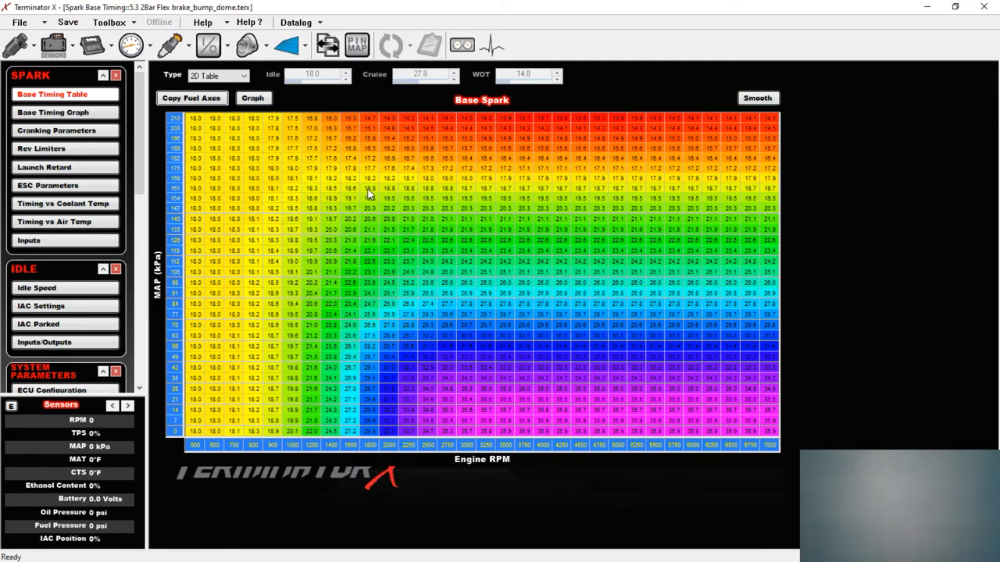
- Review the rev limiter over-rev settings, then move to the Inputs page
left_click(41, 148)
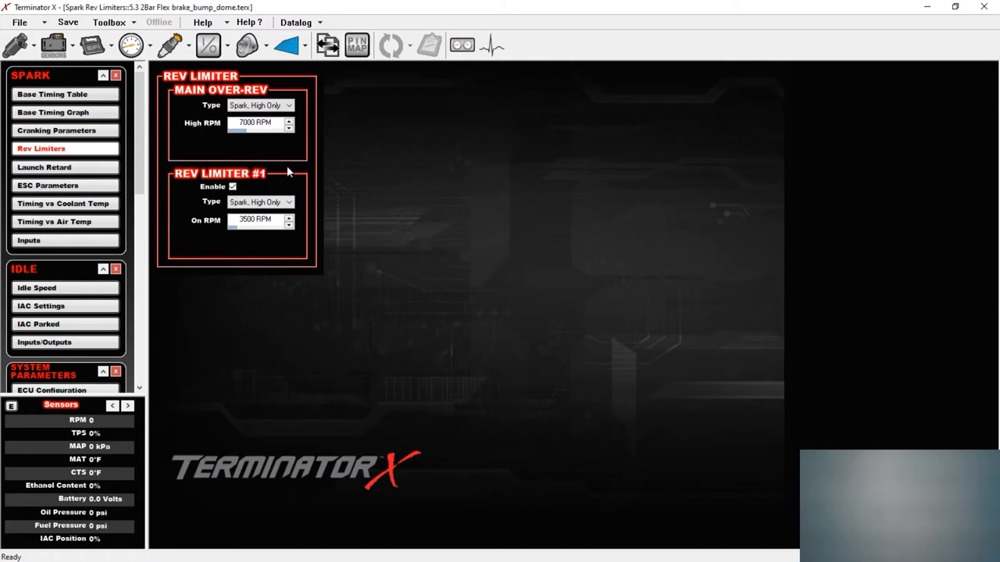
mouse_move(369, 172)
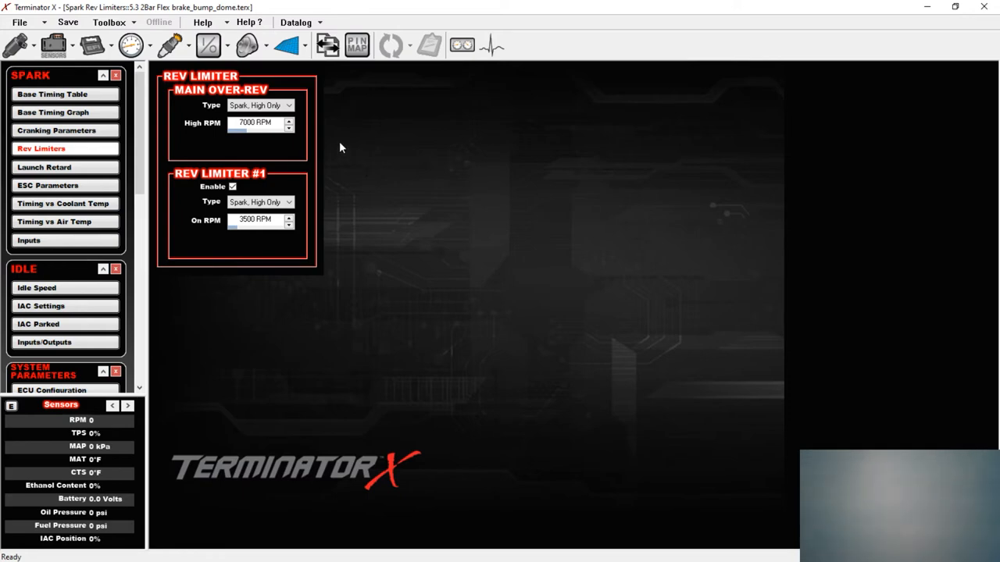
mouse_move(346, 168)
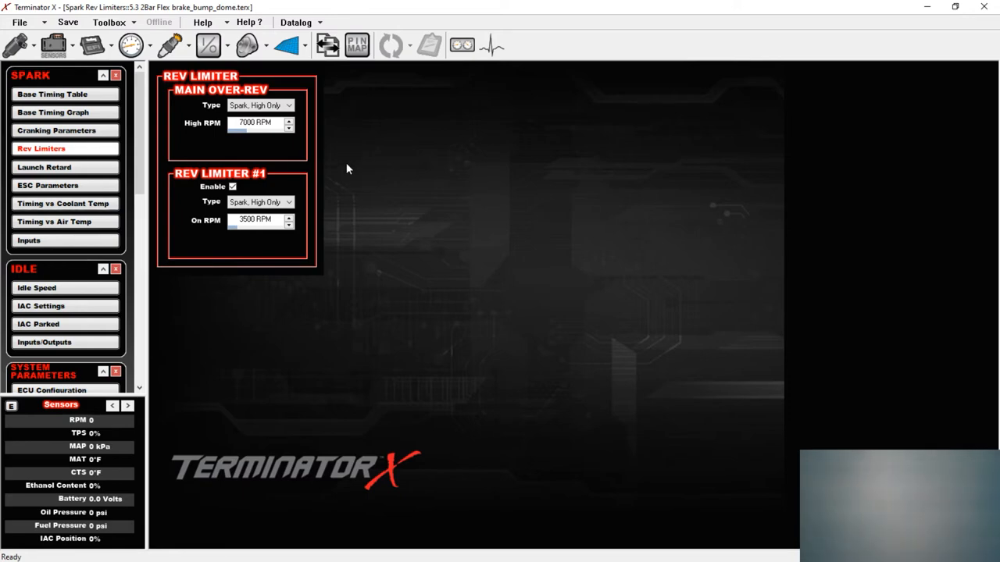
mouse_move(341, 167)
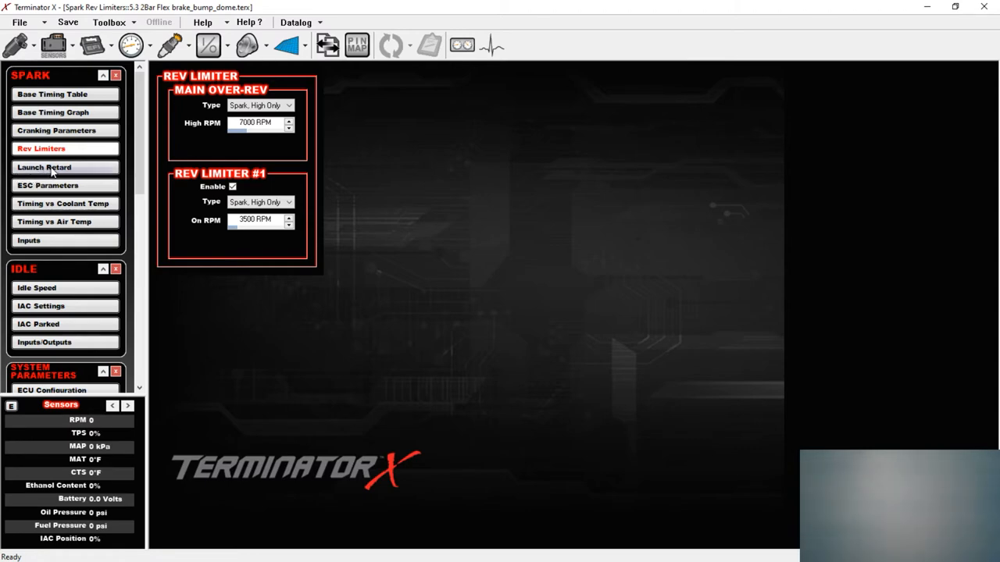
left_click(28, 241)
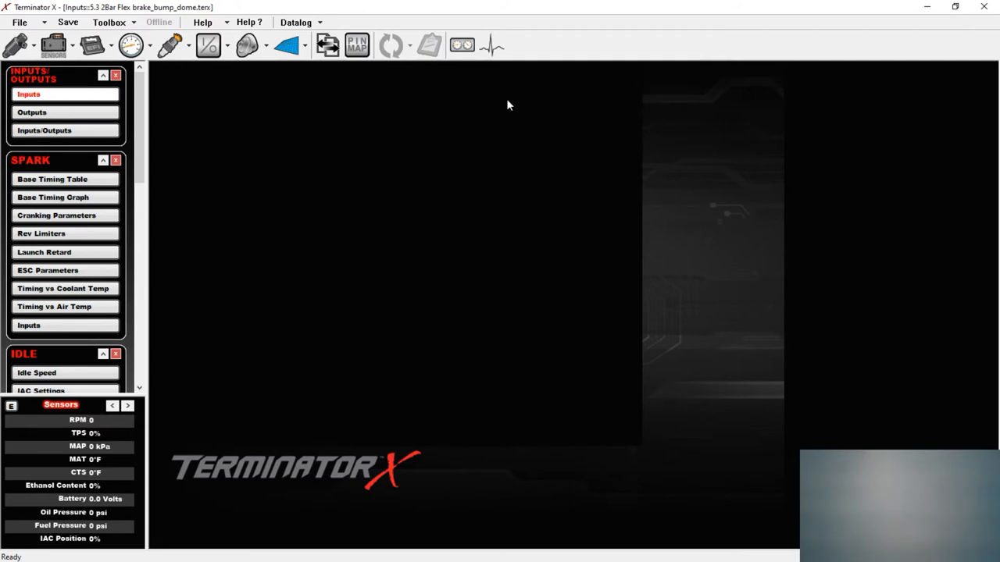
- View the Ethanol Content input settings on J1-A12 and return to the inputs list
left_click(63, 485)
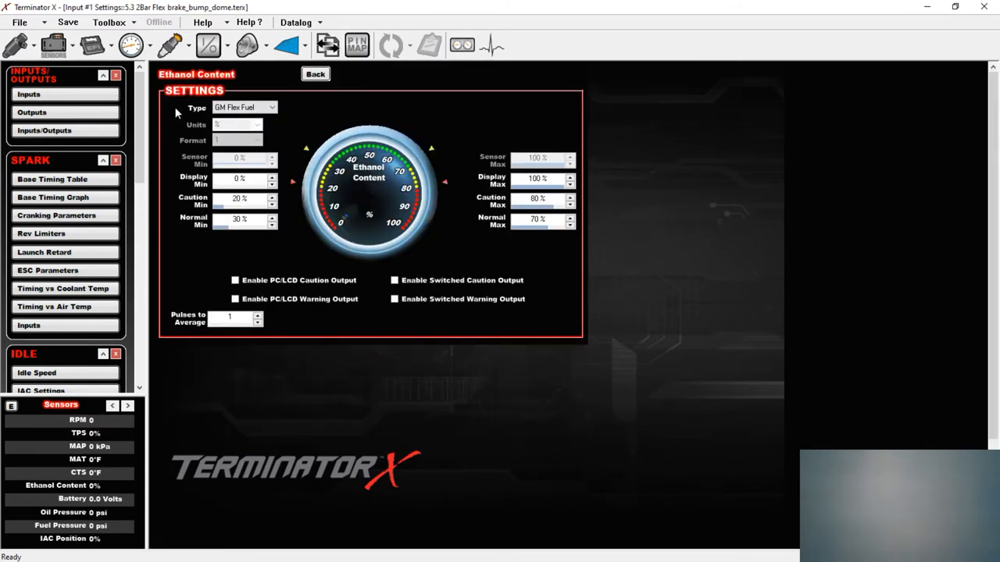
left_click(271, 106)
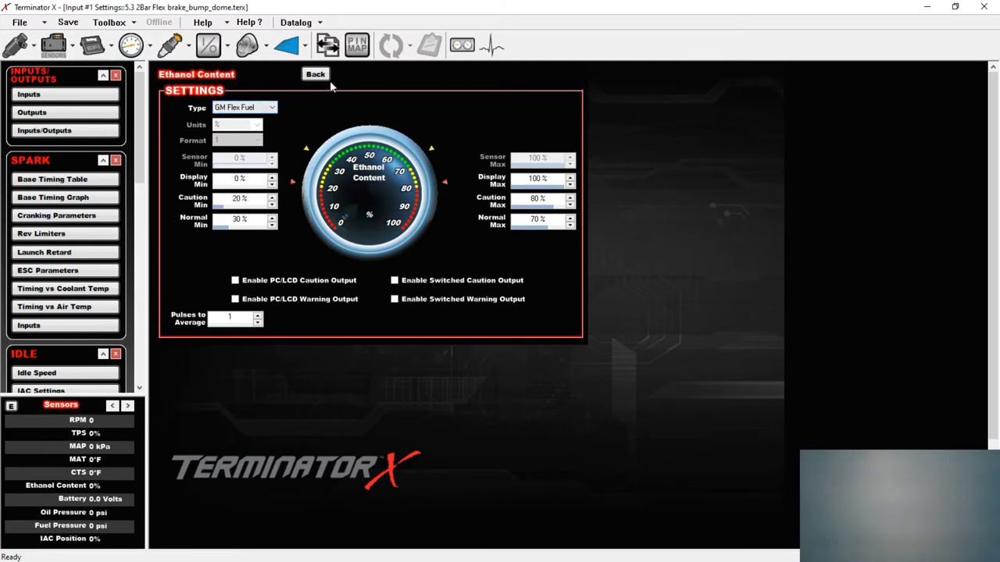
left_click(316, 74)
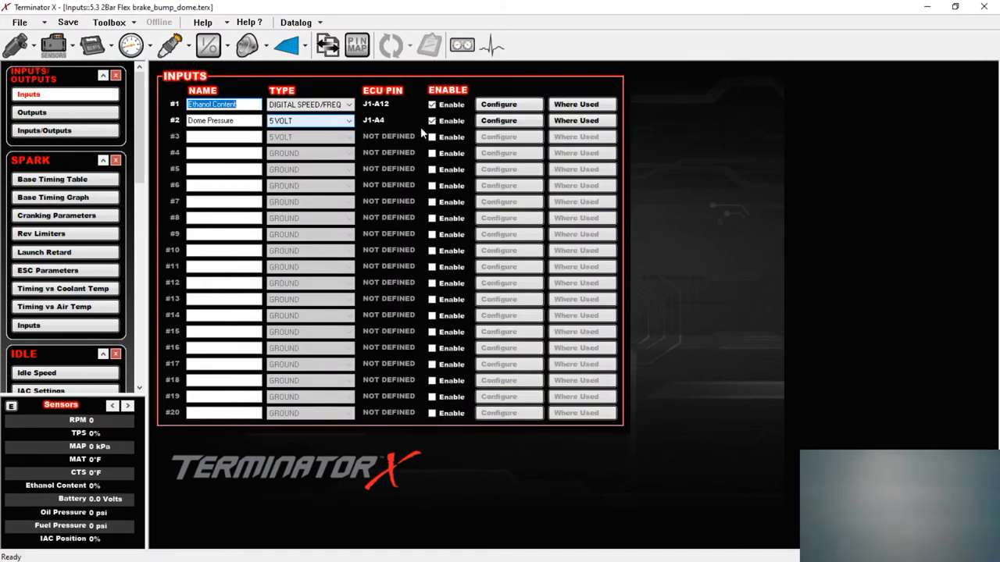
- Show the Dome Pressure input settings with a Holley 0–50 psig sensor
left_click(497, 121)
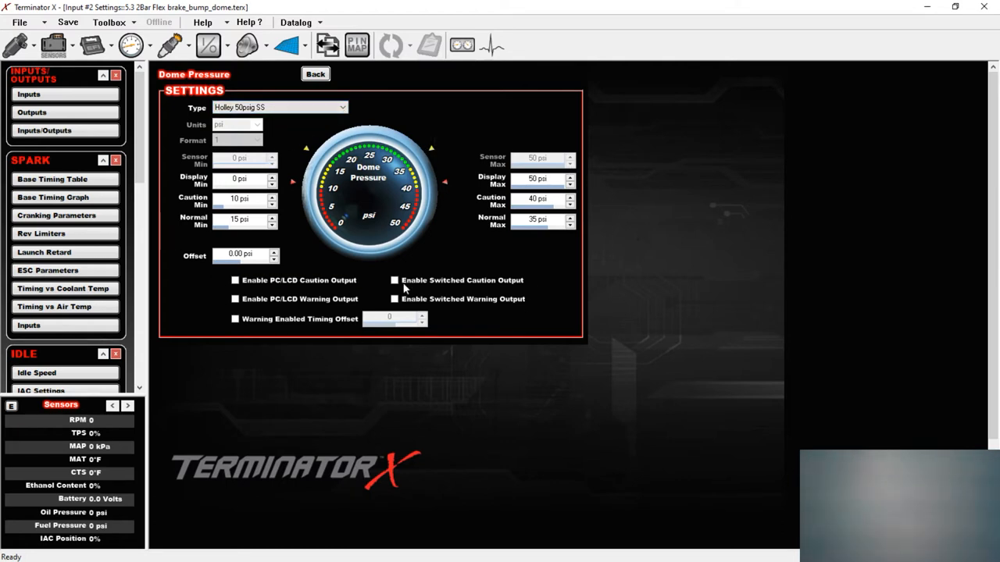
mouse_move(383, 211)
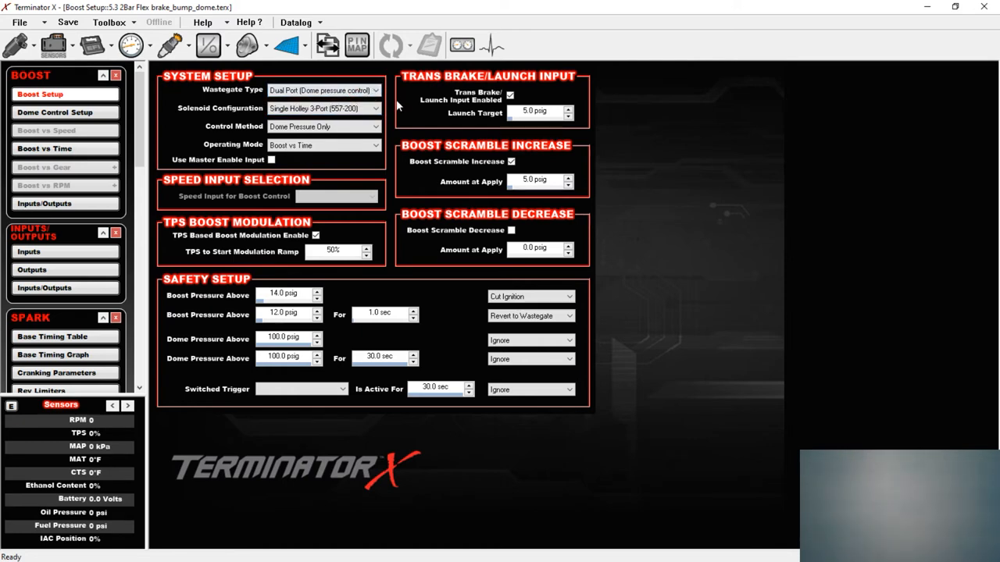
- Review the Boost Setup fields, then move on to the Dome Control Setup page
left_click(324, 108)
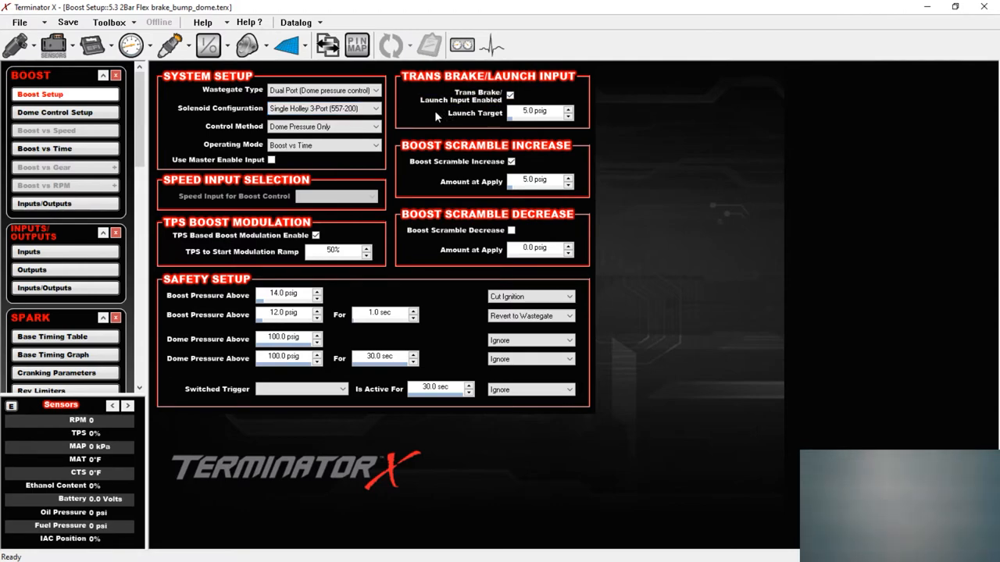
mouse_move(514, 114)
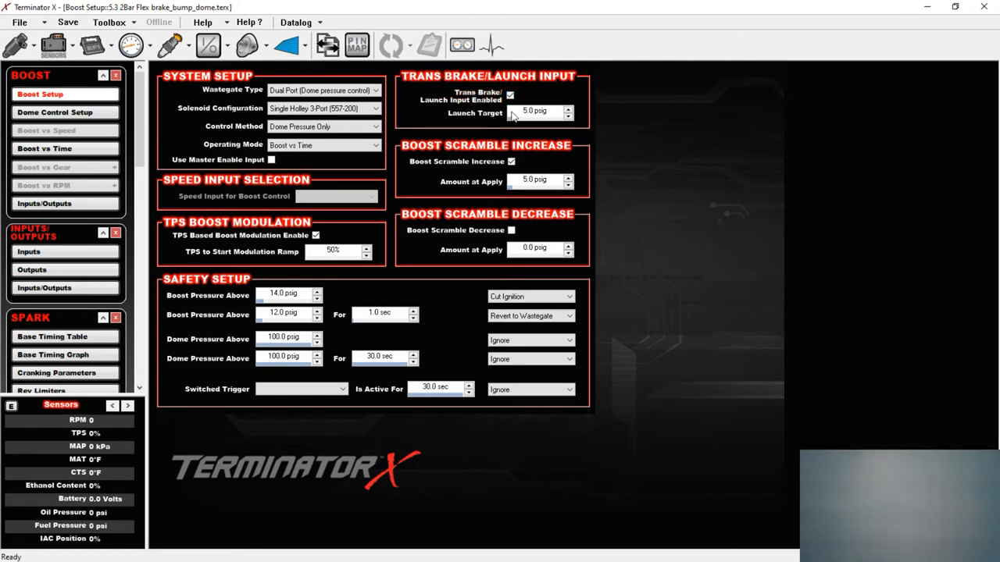
mouse_move(537, 116)
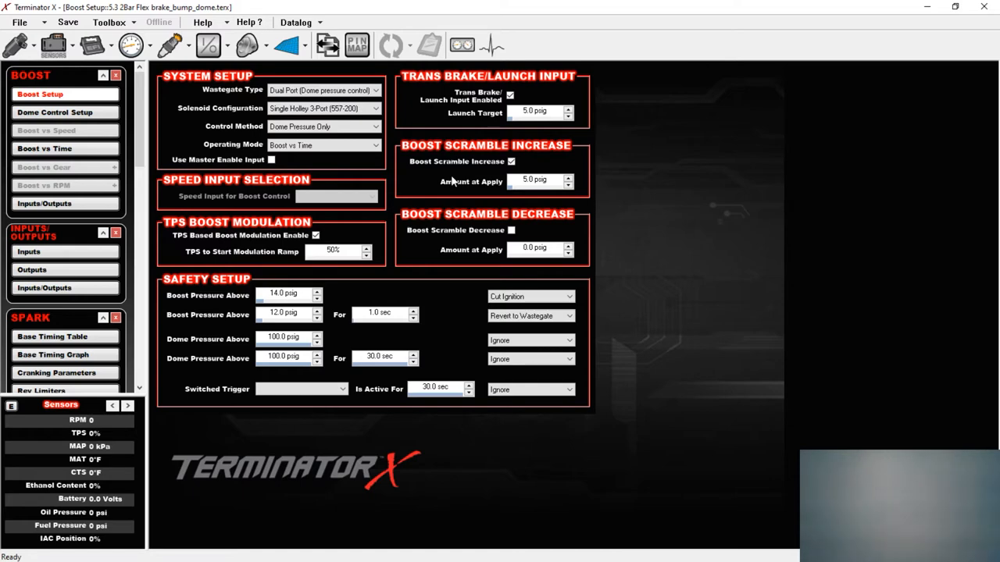
mouse_move(388, 261)
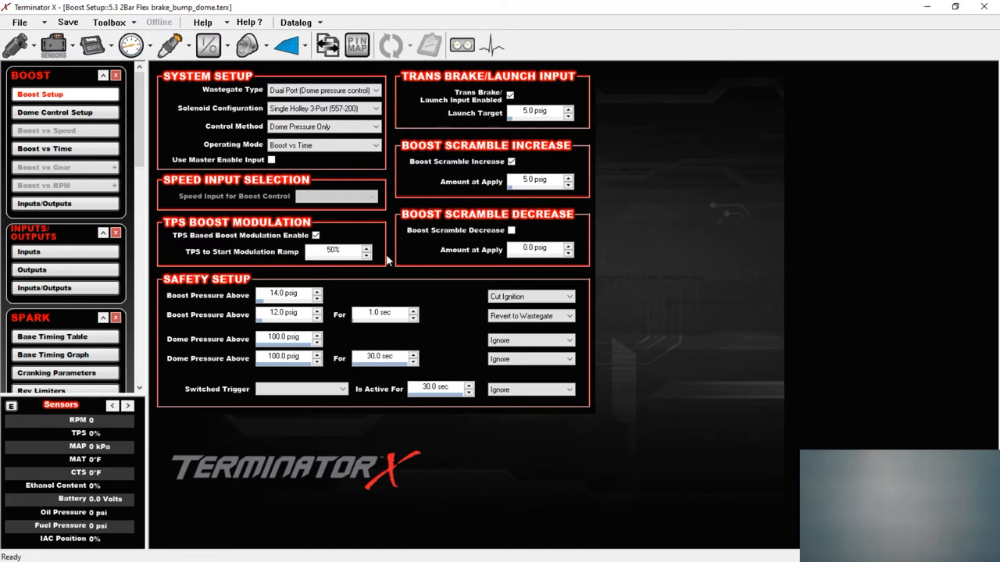
mouse_move(383, 271)
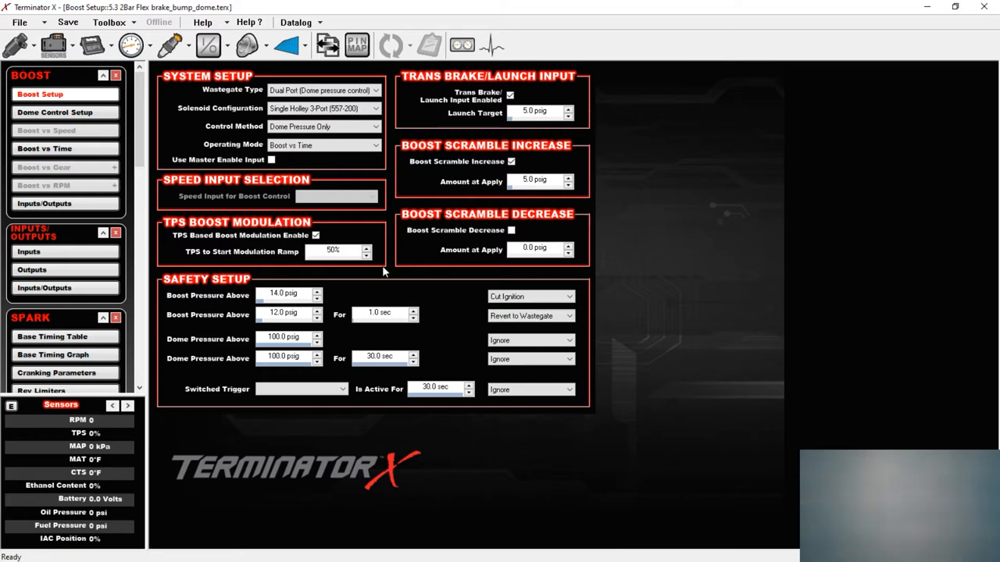
mouse_move(450, 303)
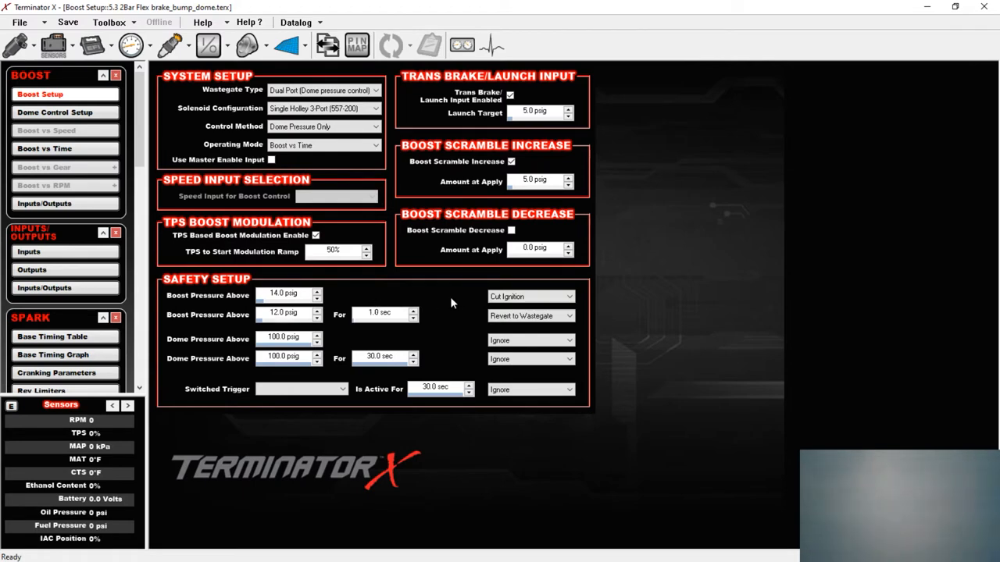
mouse_move(368, 316)
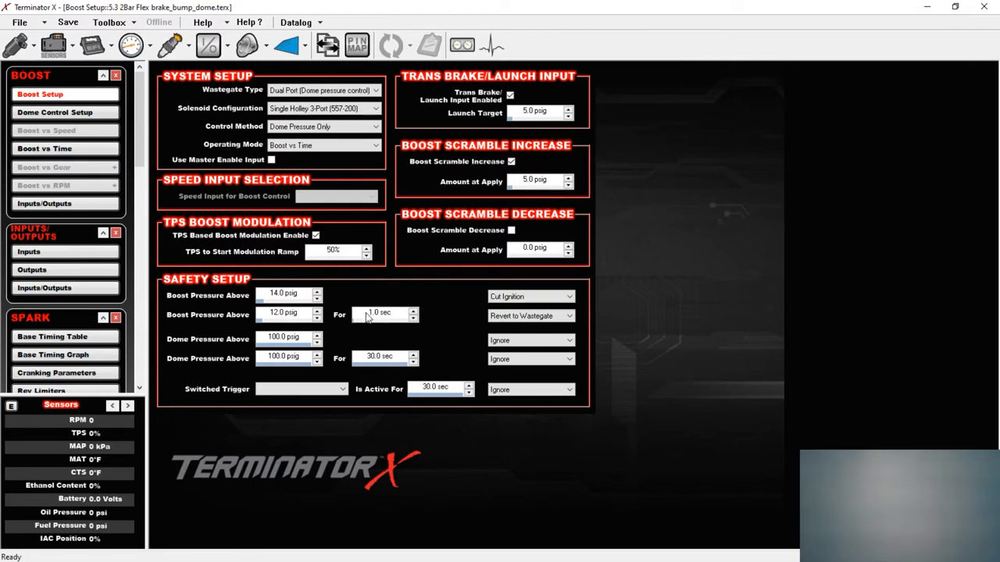
mouse_move(478, 321)
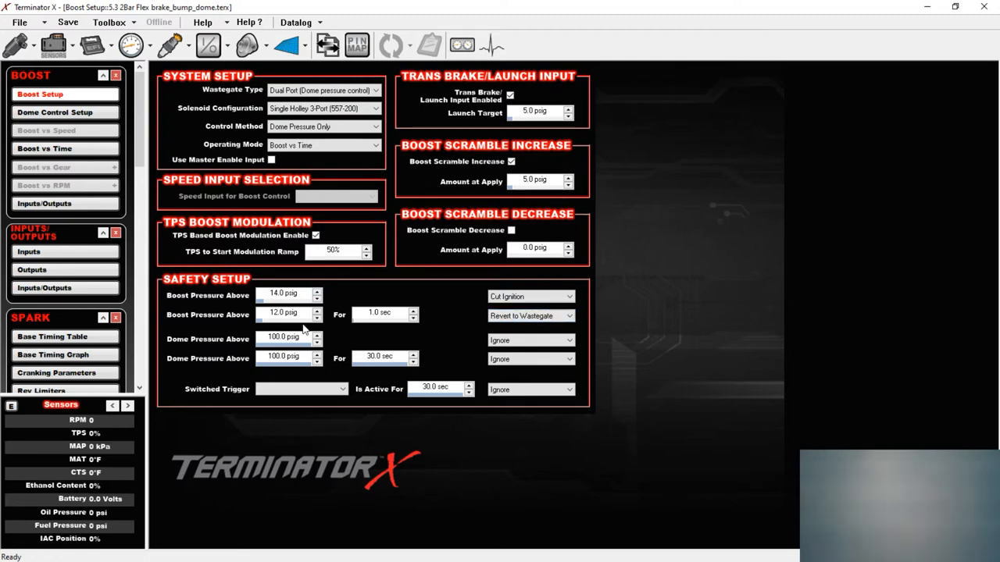
left_click(54, 113)
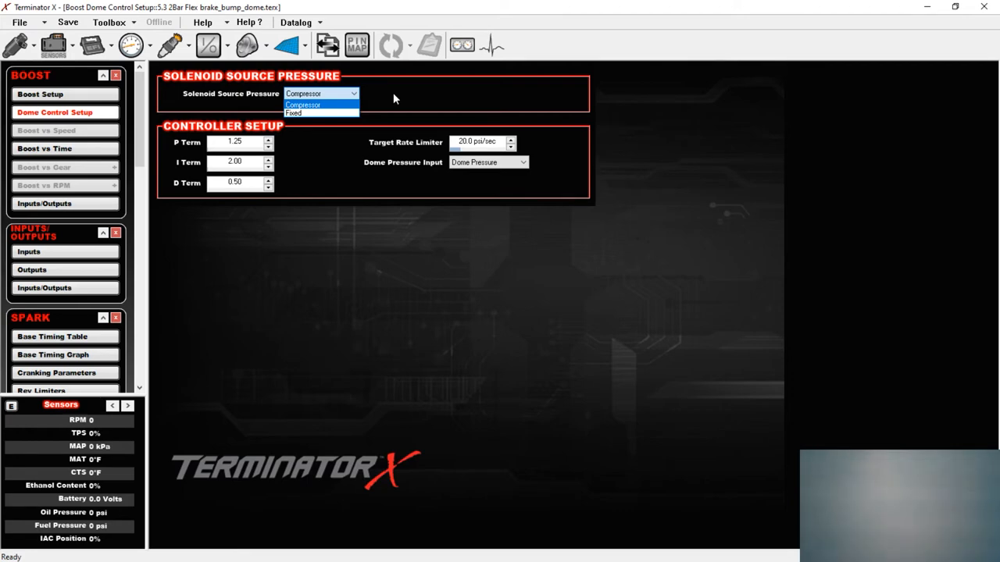
- Keep Compressor as the solenoid source pressure on the dome control setup
left_click(303, 105)
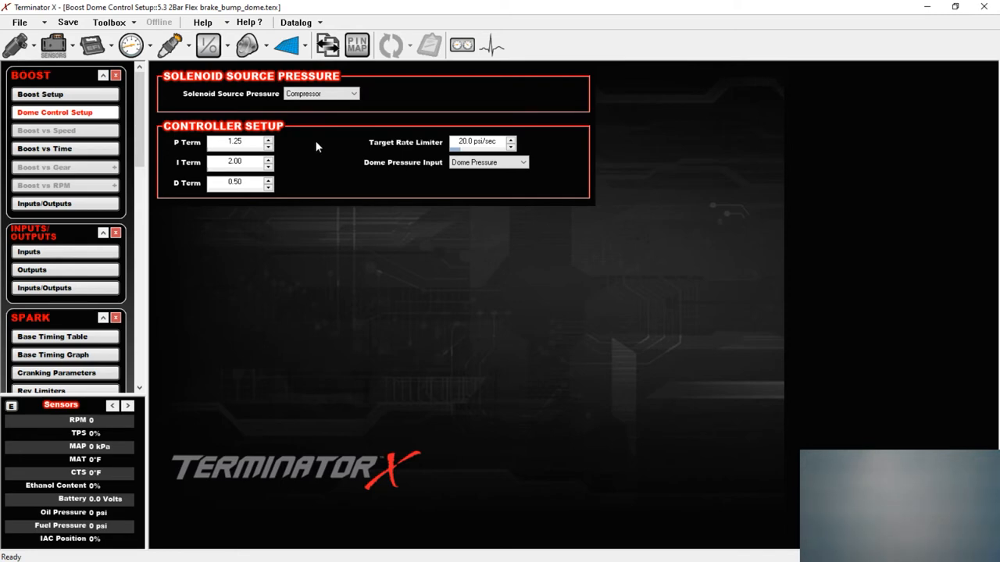
mouse_move(387, 161)
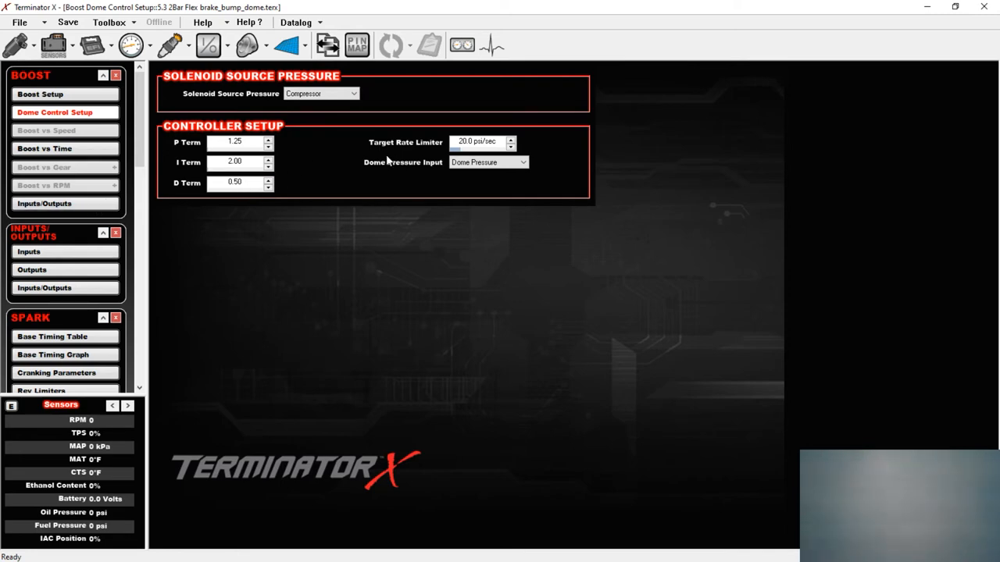
mouse_move(278, 149)
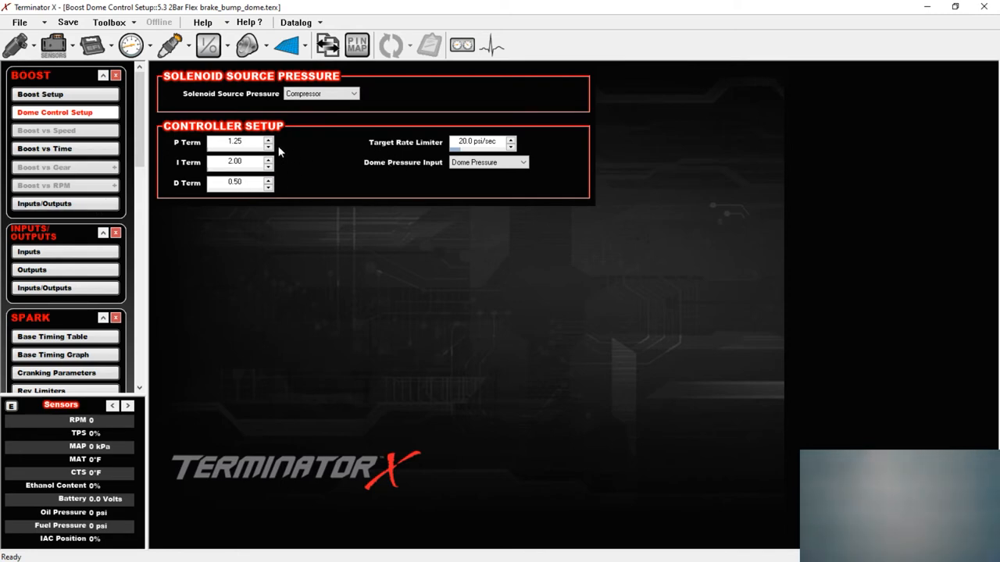
mouse_move(778, 319)
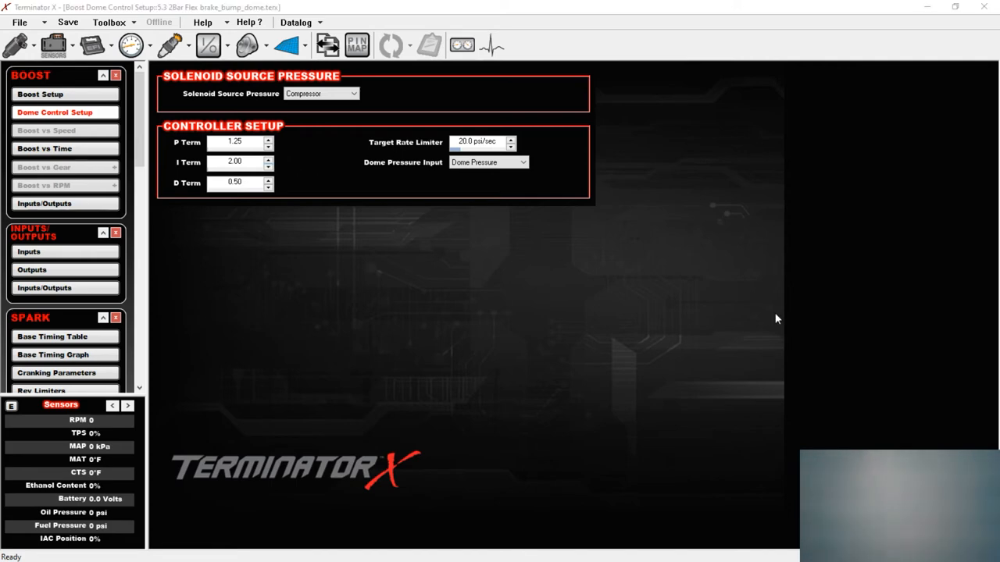
- View the boost Inputs/Outputs pin assignments (scramble J1-A13, solenoid J1-B10)
left_click(44, 203)
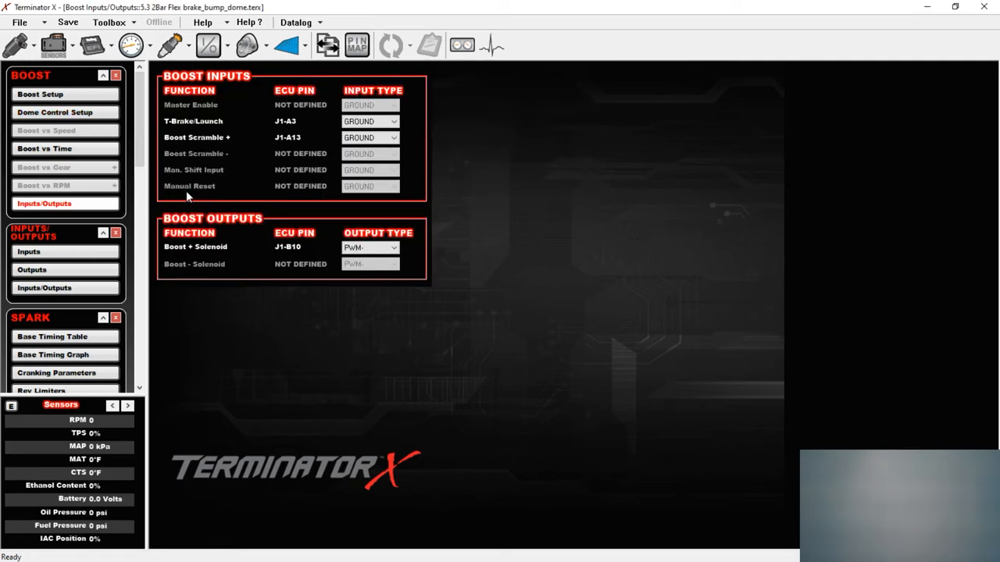
mouse_move(258, 147)
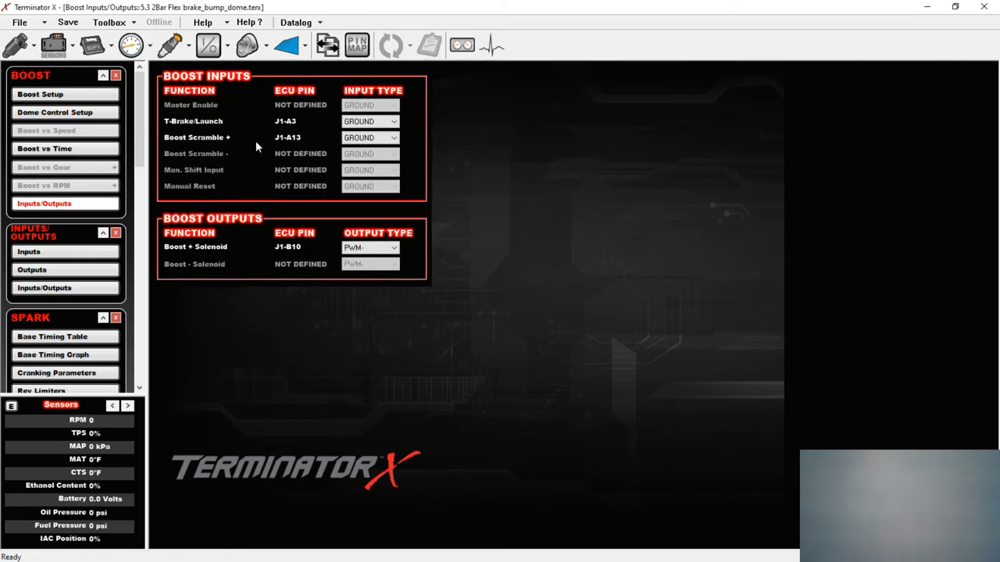
mouse_move(240, 144)
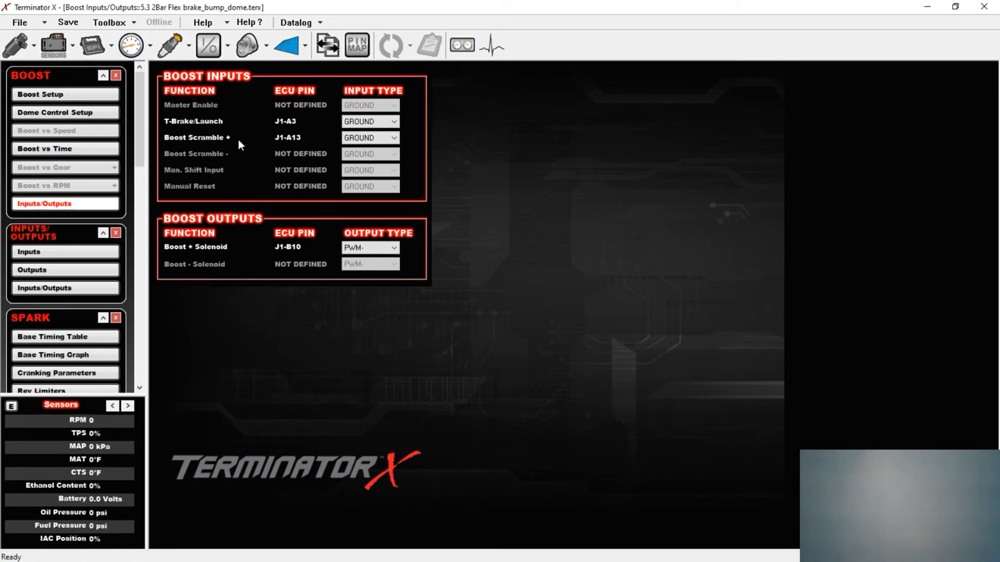
mouse_move(257, 256)
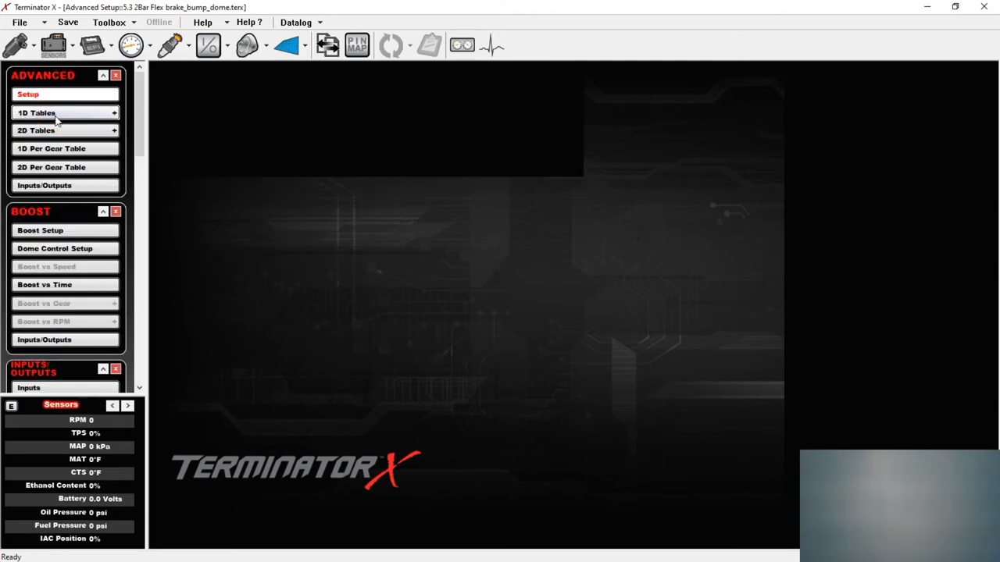
- Review the Flex Fuel Modifier 1D graph (-5.0 to 30.0), then move to the 2D tables
left_click(37, 112)
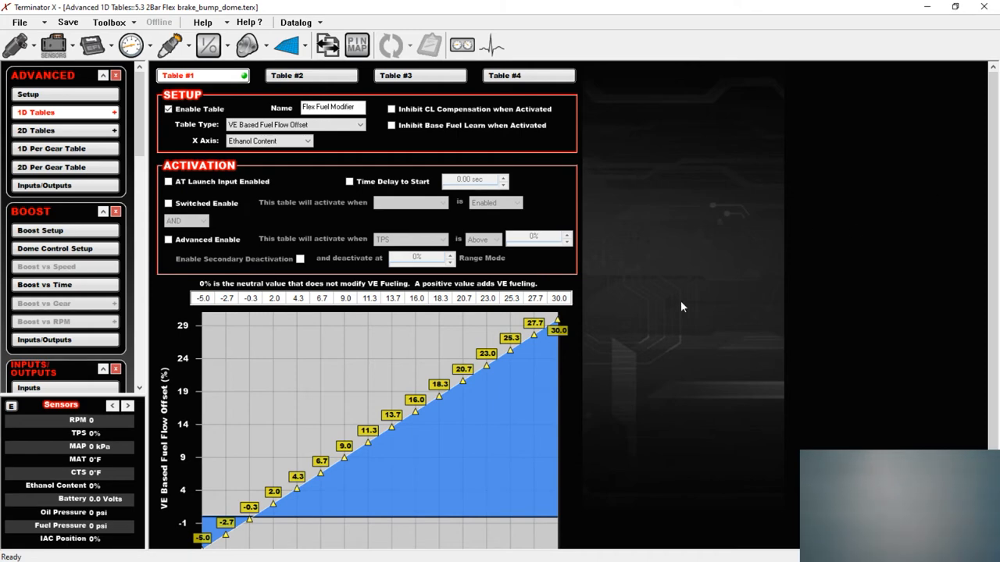
mouse_move(710, 265)
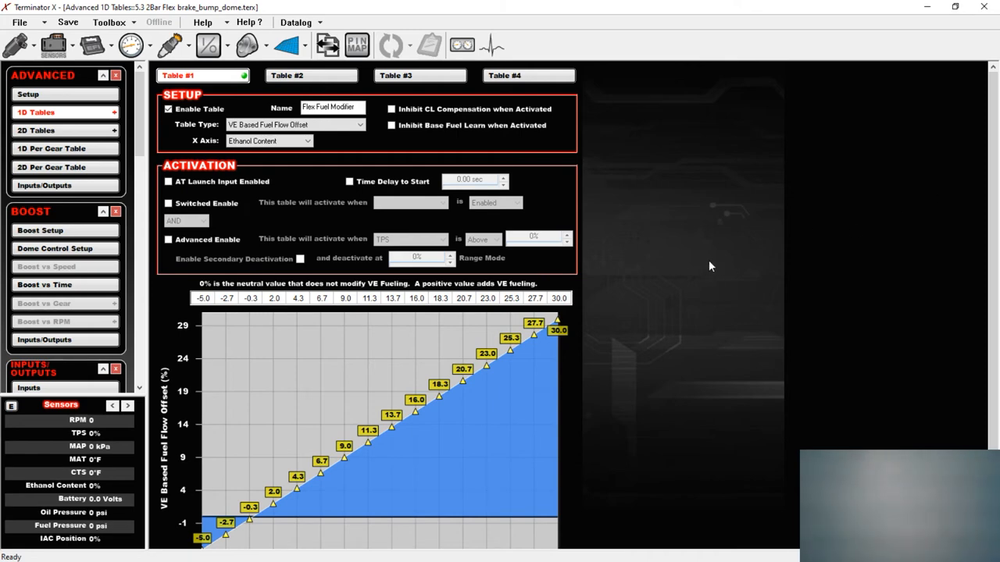
scroll("down", 3)
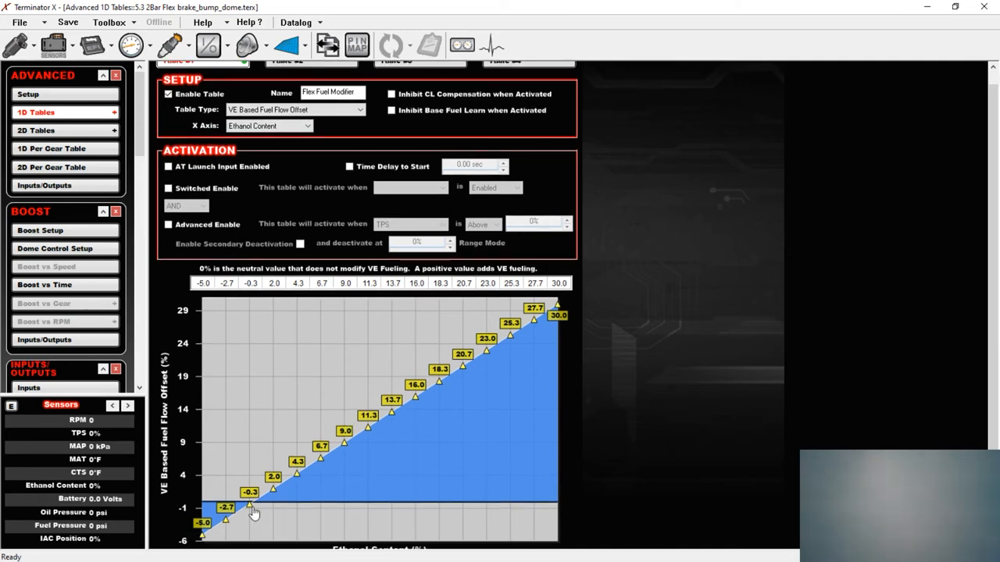
mouse_move(252, 513)
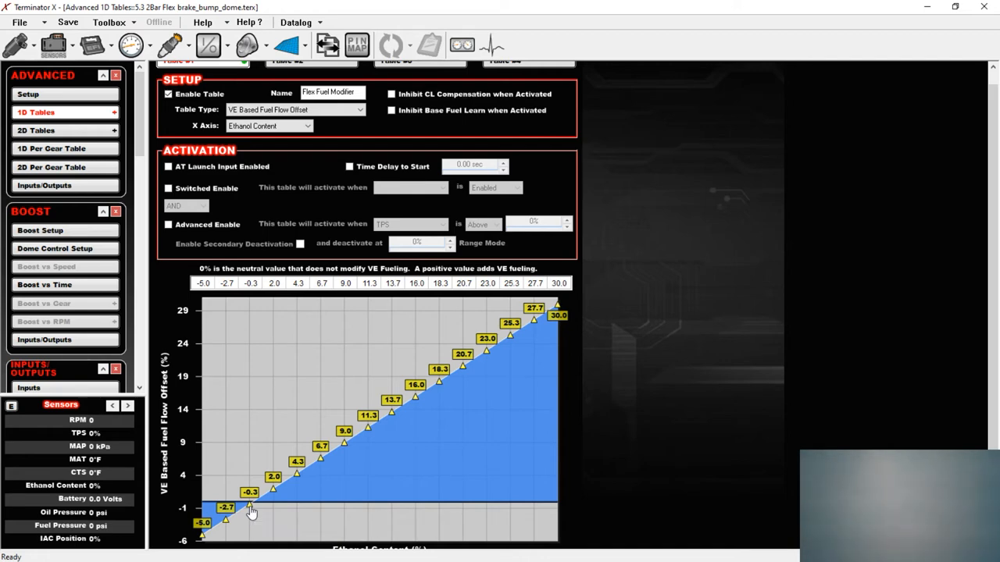
mouse_move(293, 471)
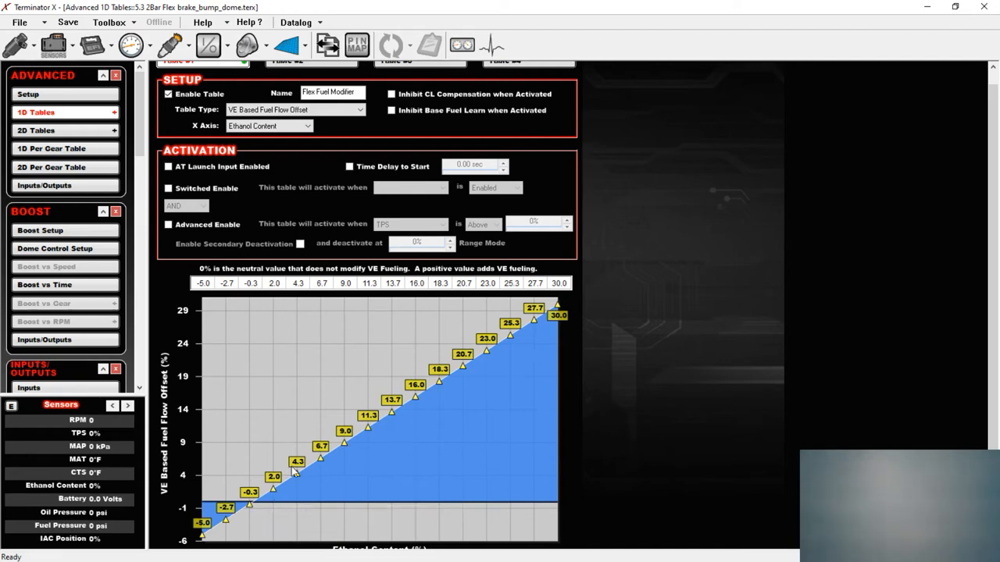
mouse_move(687, 347)
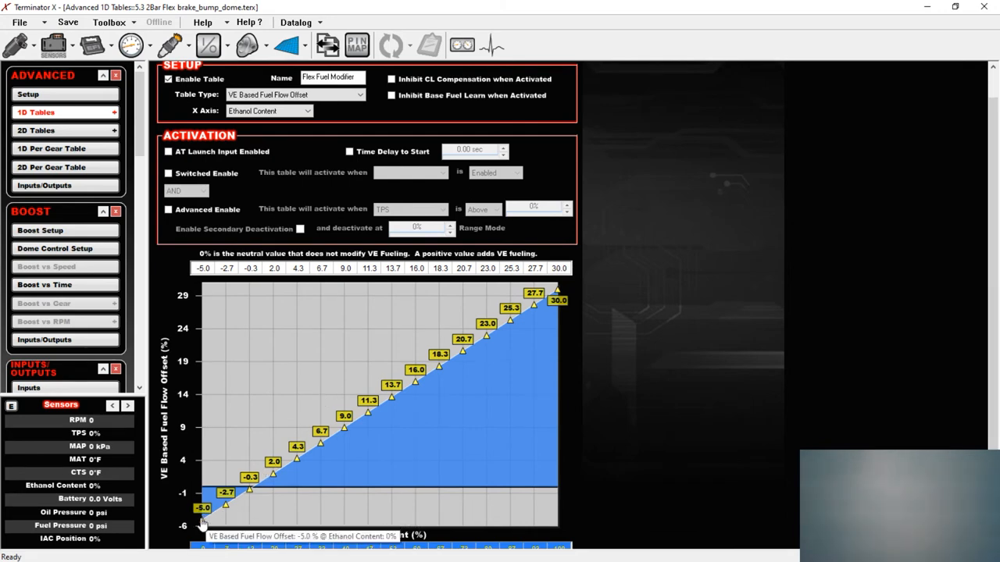
scroll("down", 3)
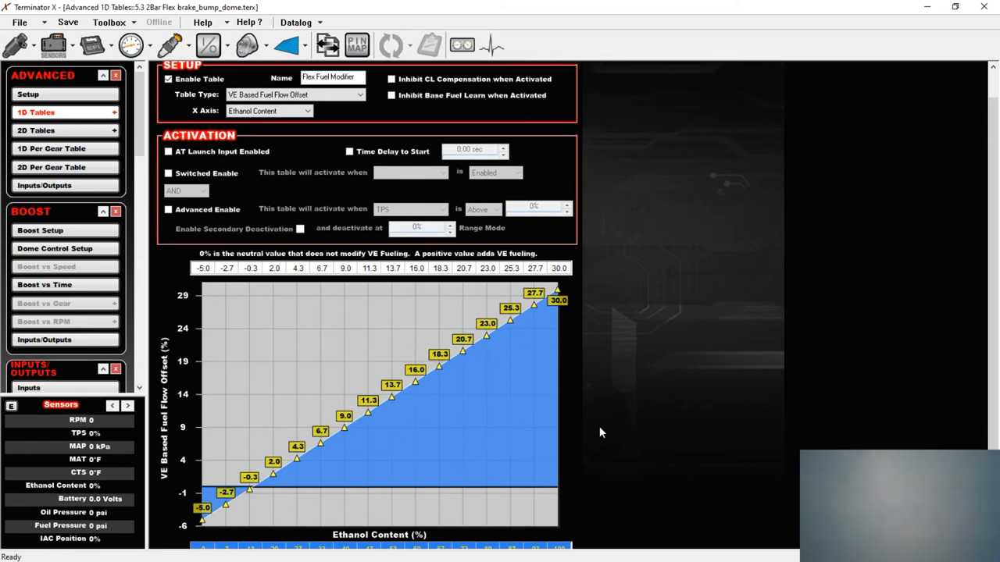
mouse_move(398, 272)
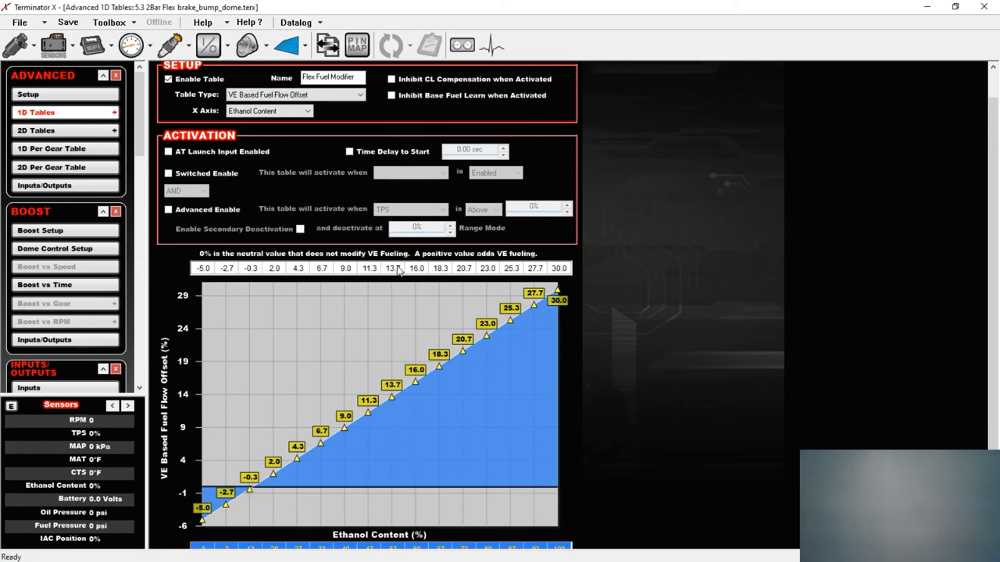
left_click(36, 129)
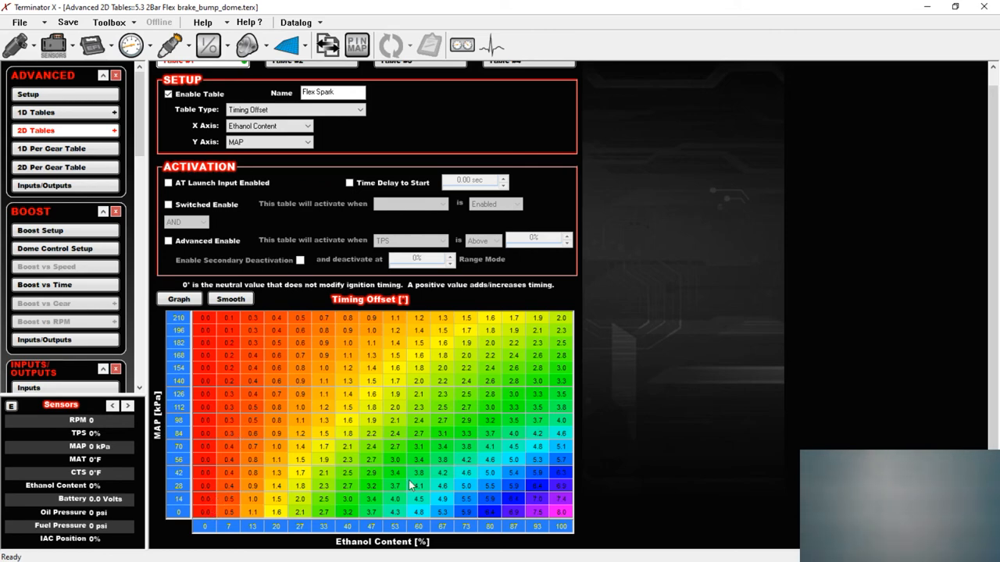
mouse_move(563, 522)
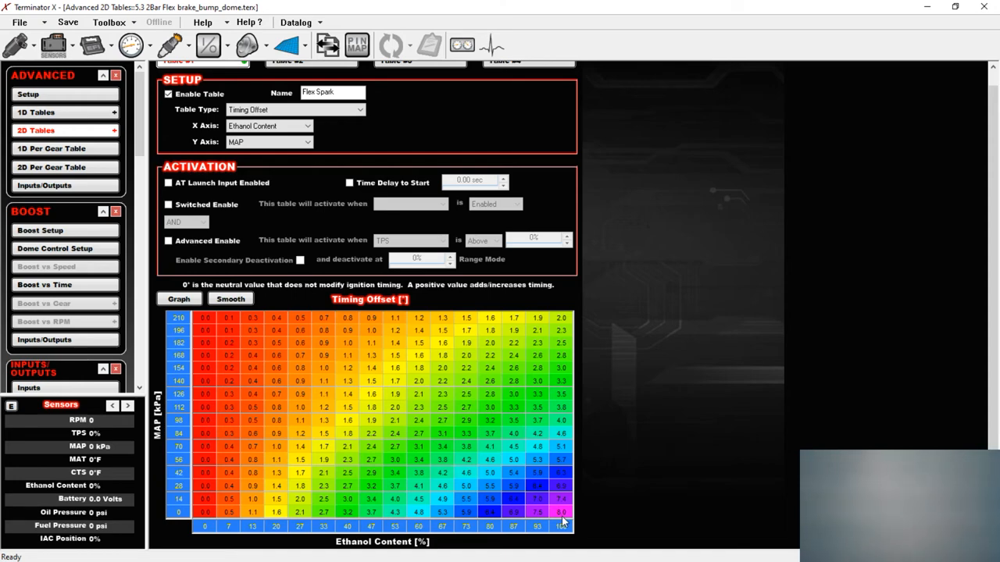
mouse_move(565, 515)
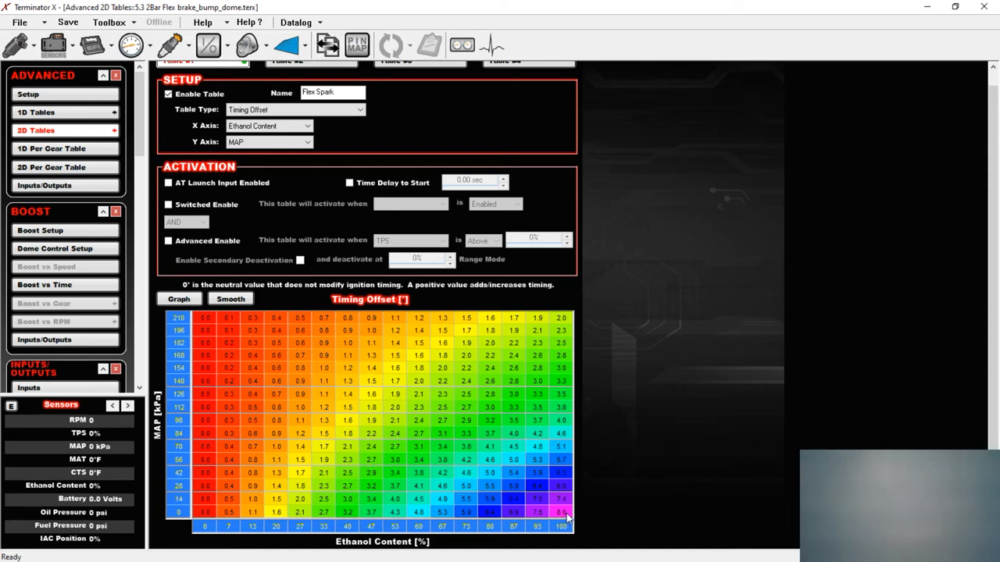
mouse_move(194, 347)
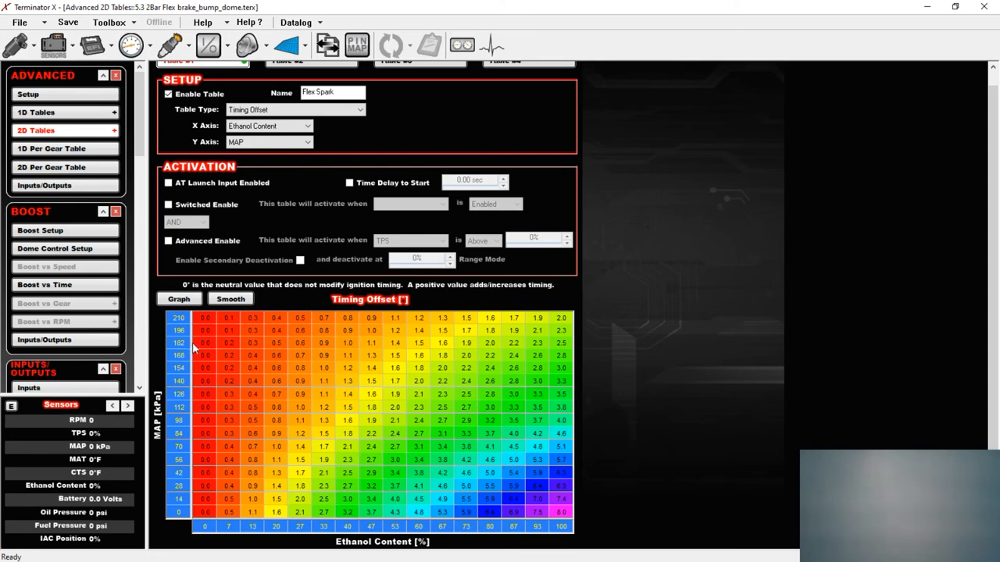
mouse_move(188, 524)
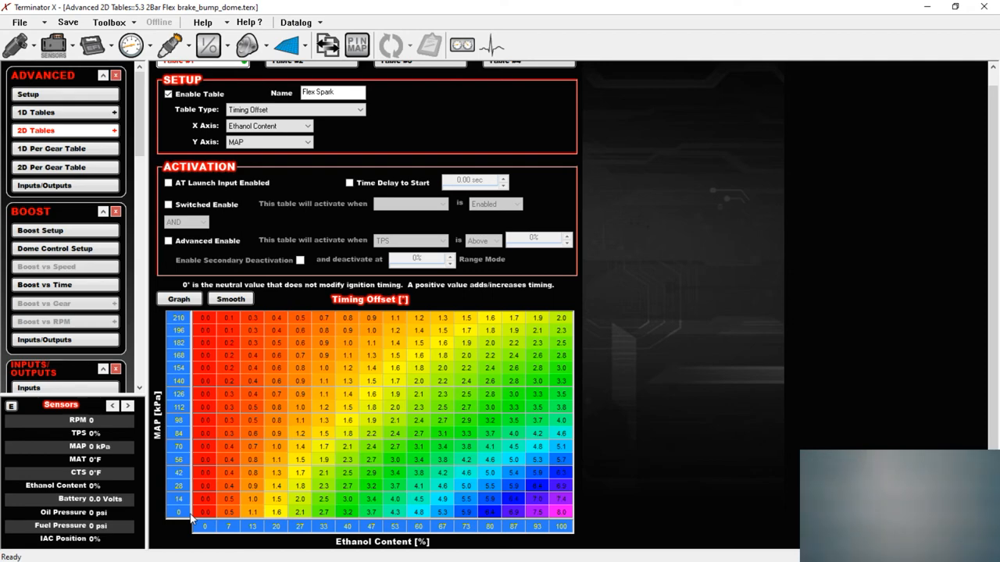
mouse_move(61, 519)
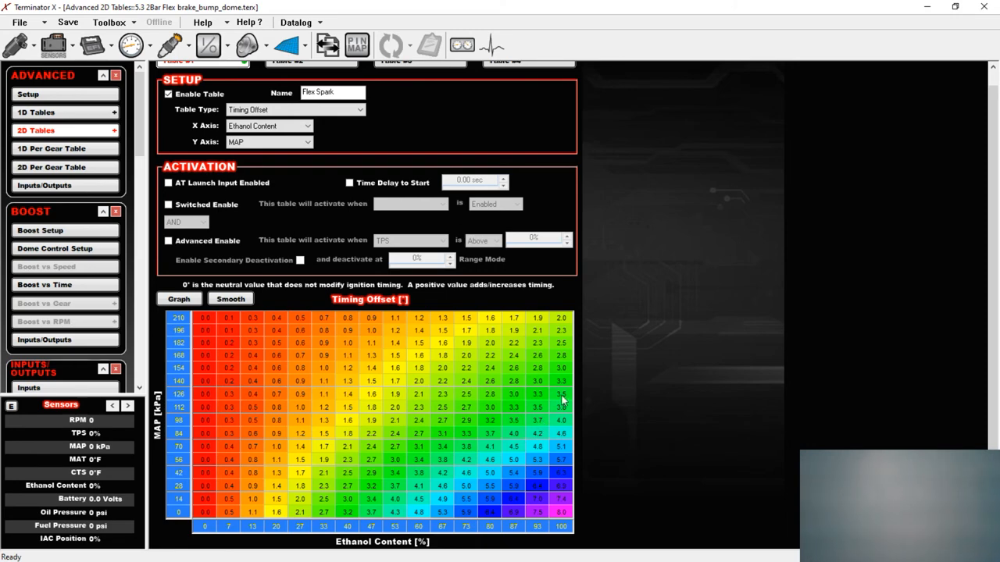
mouse_move(590, 321)
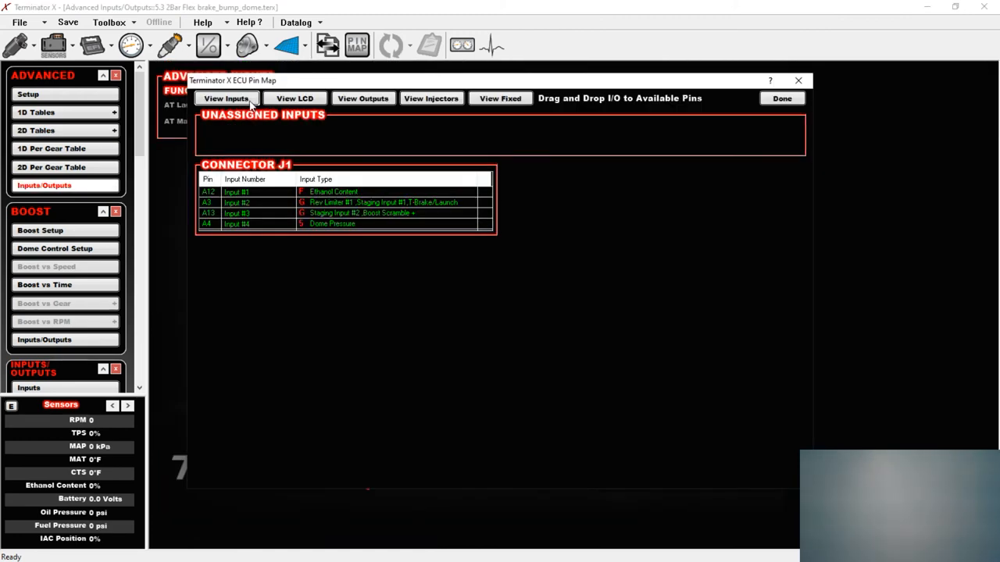
mouse_move(278, 178)
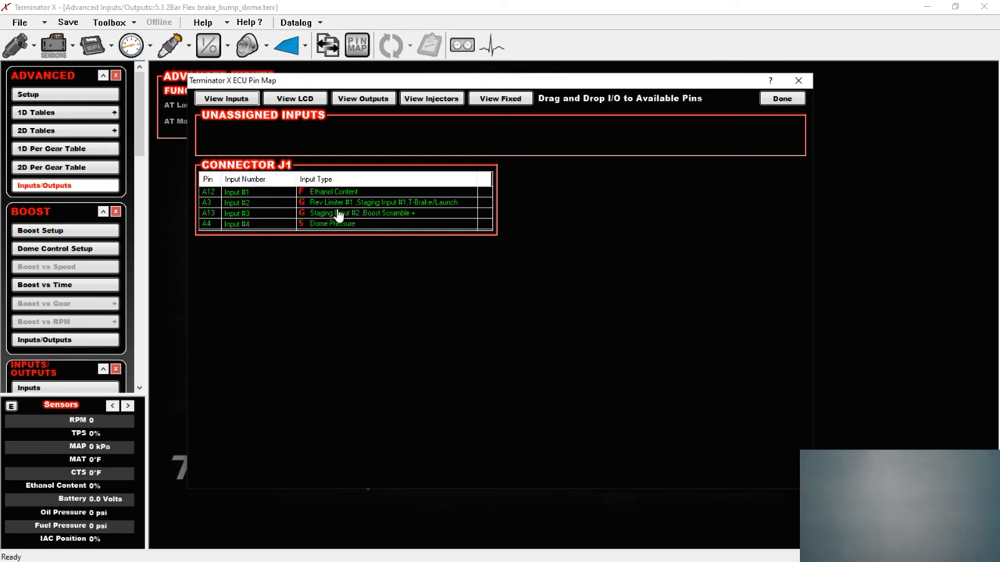
mouse_move(372, 226)
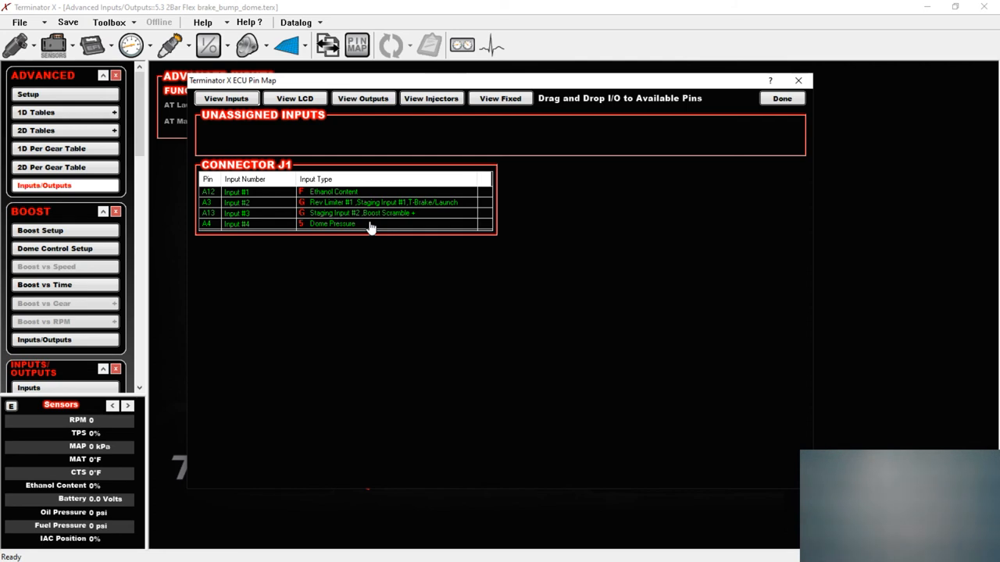
mouse_move(381, 225)
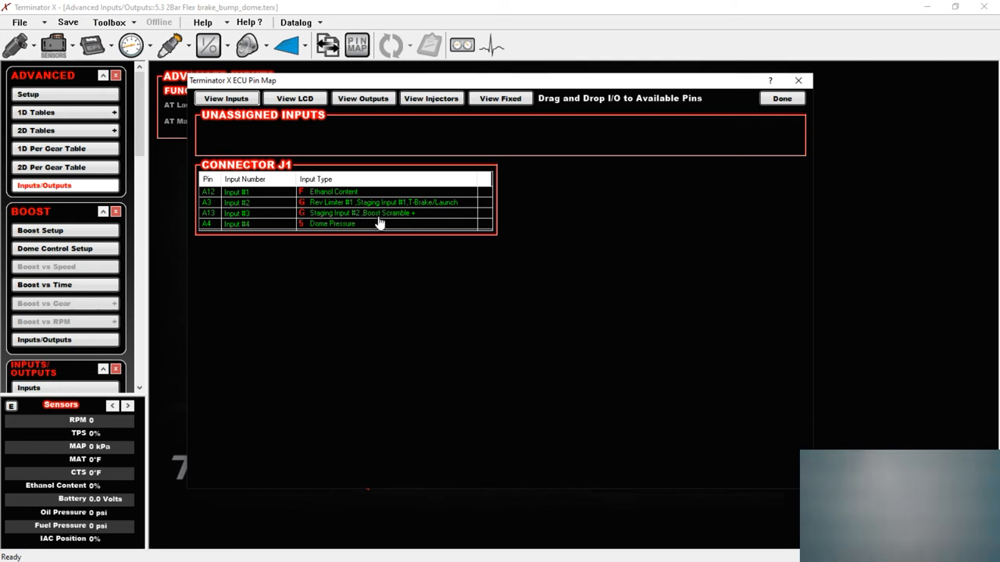
mouse_move(362, 238)
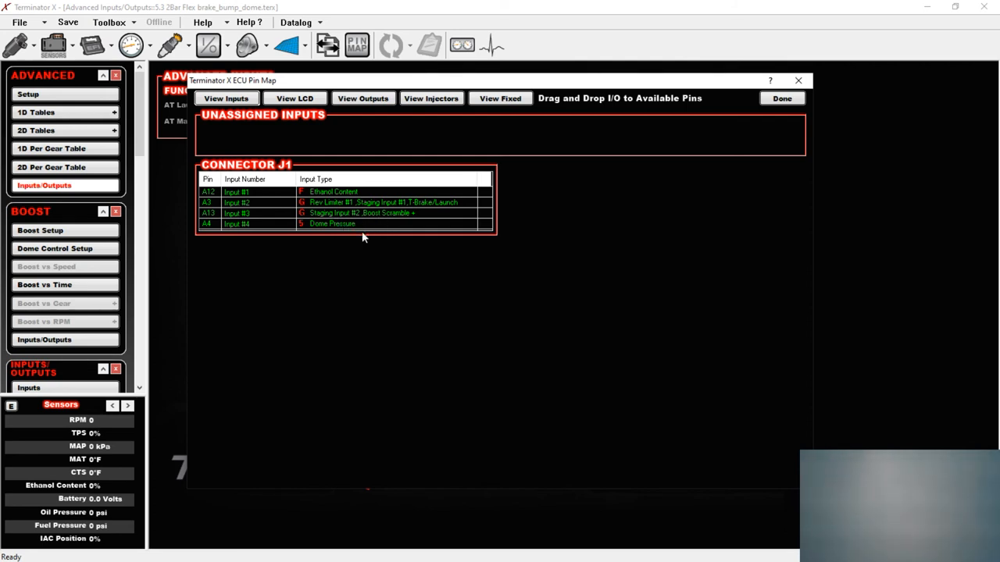
- Switch the ECU pin map to list connector J1 outputs
left_click(363, 97)
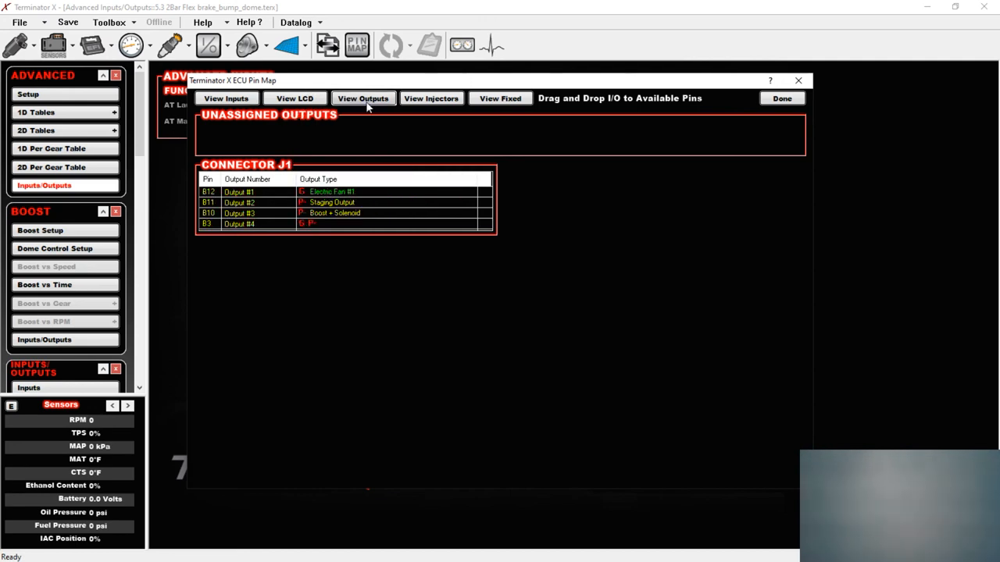
mouse_move(372, 113)
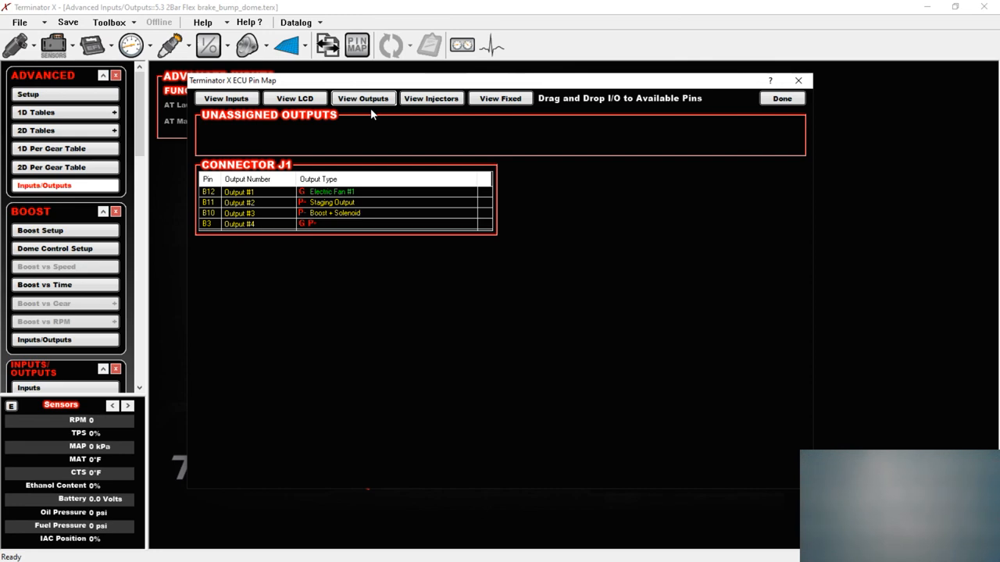
mouse_move(522, 559)
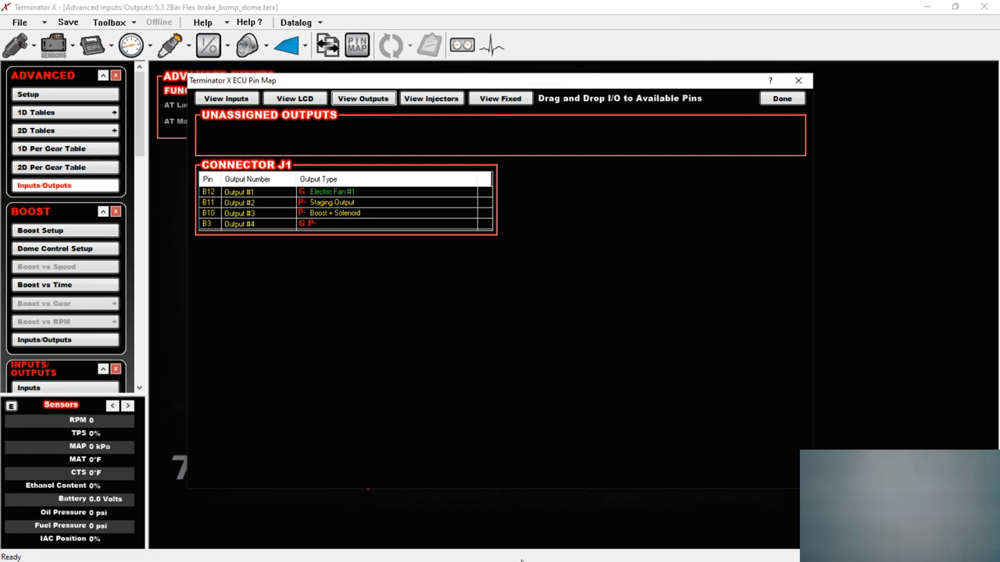